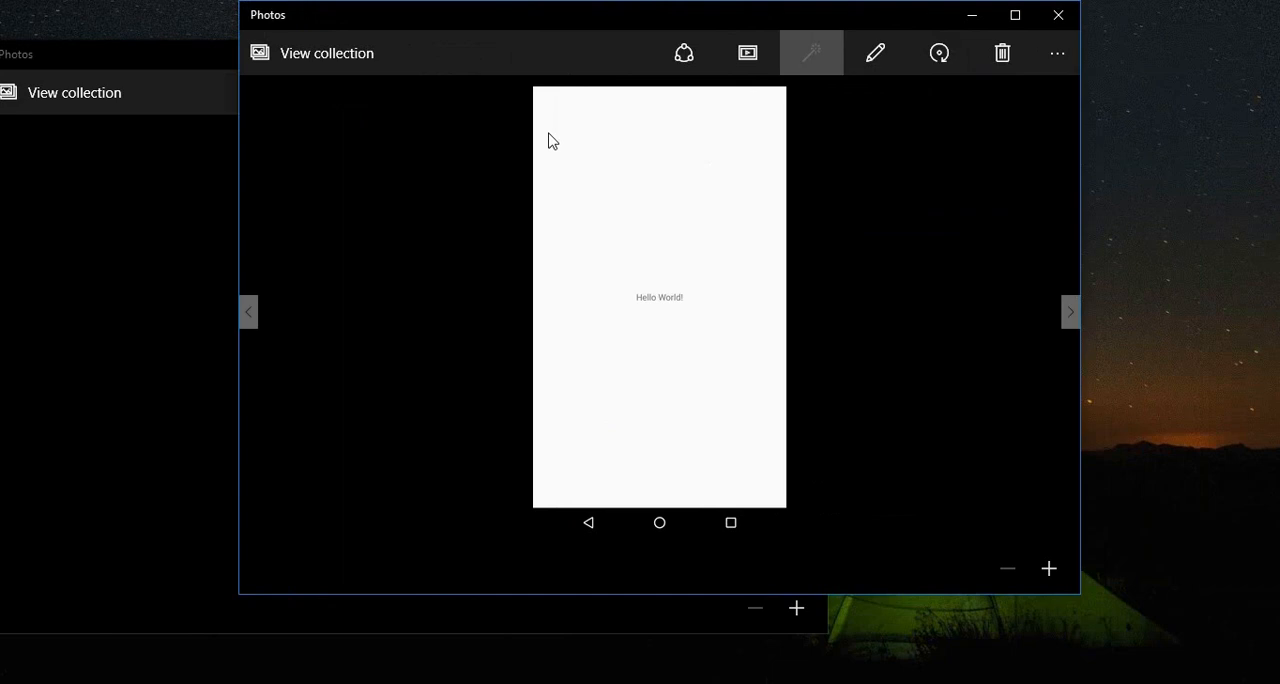
mouse_move(710, 22)
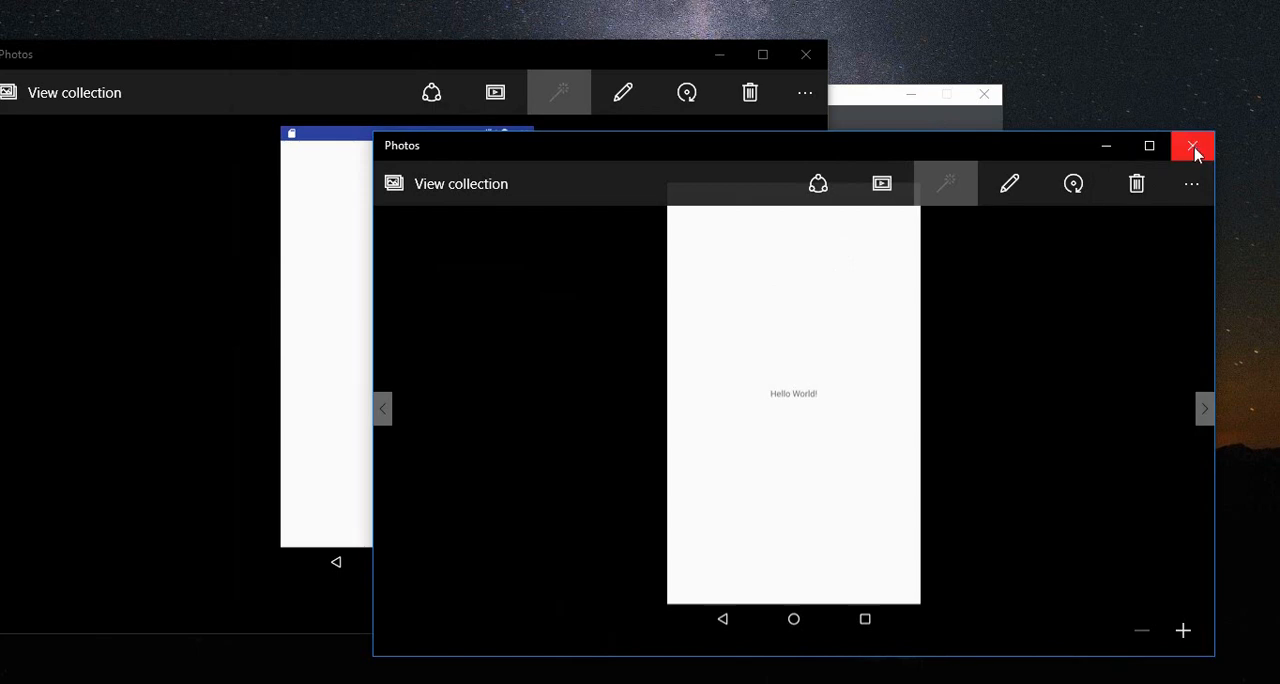
Close the Photos viewer showing the Hello World app screenshot.
click(1192, 144)
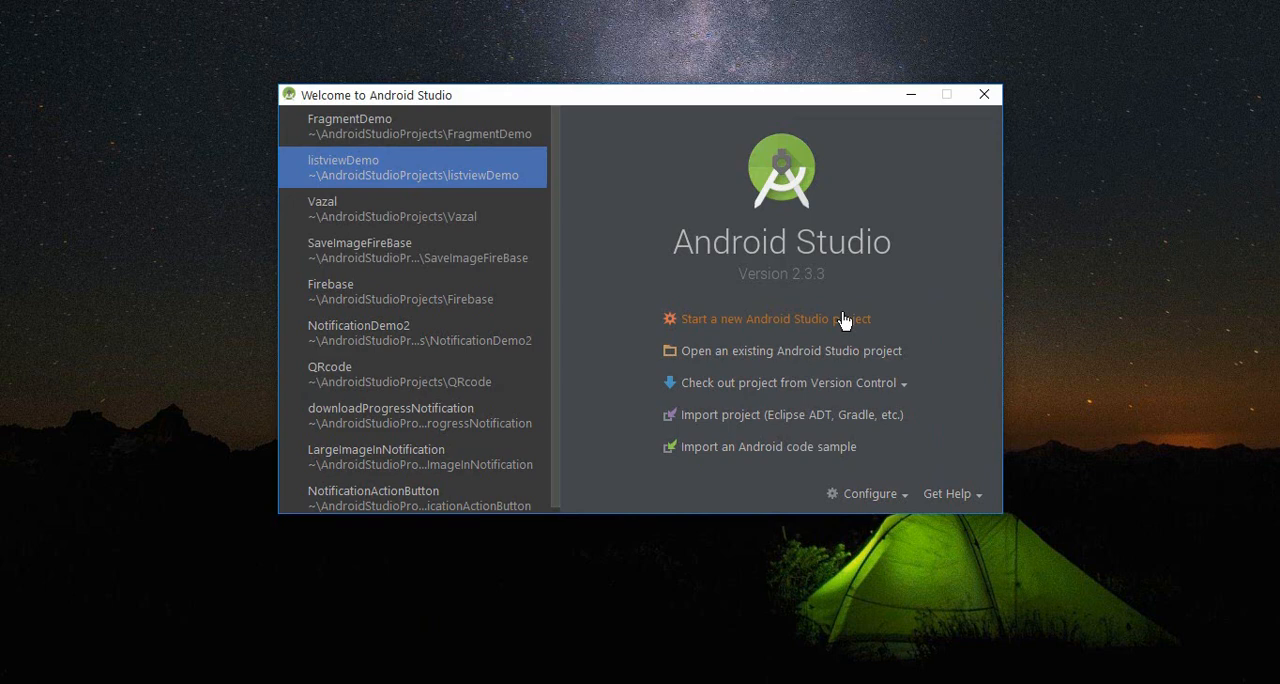
mouse_move(710, 328)
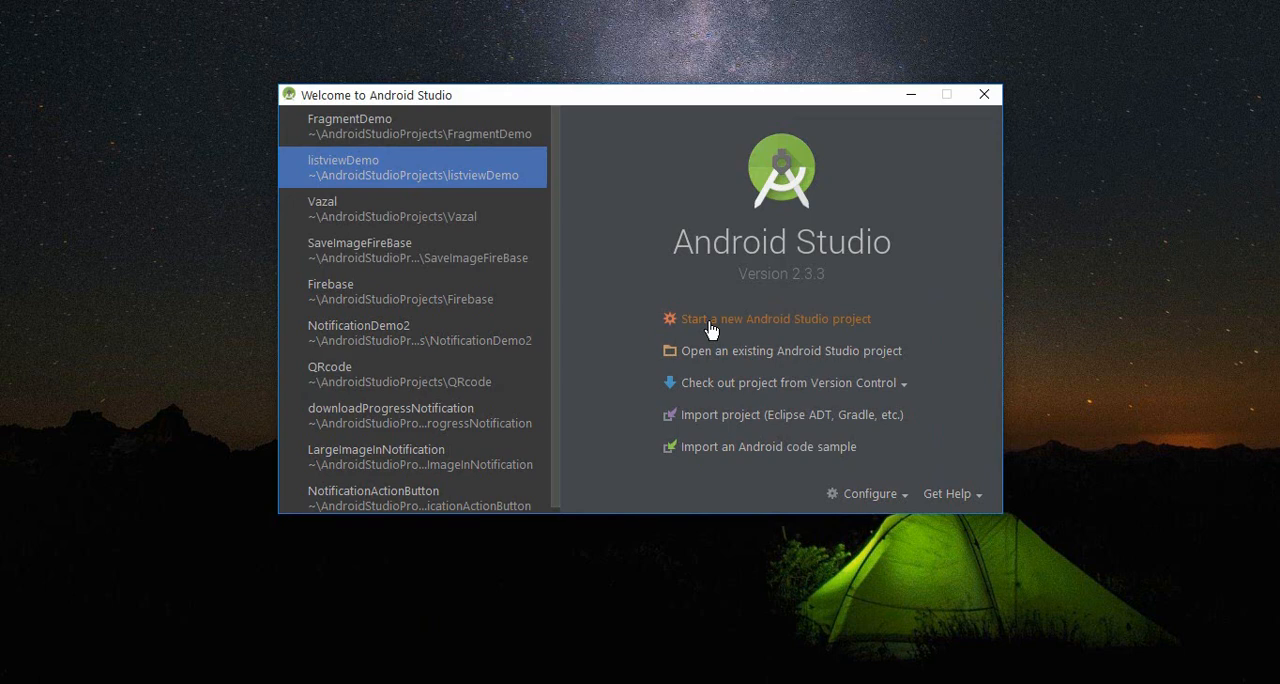
mouse_move(308, 368)
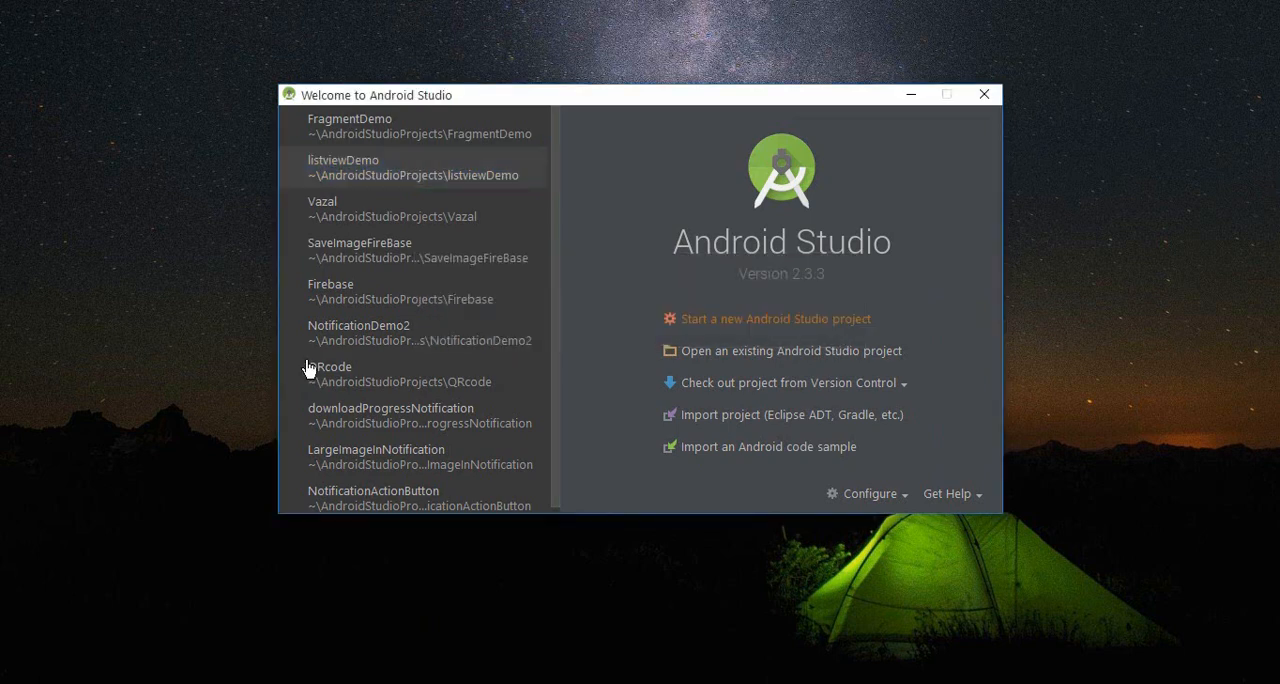
Start a new project named MyTitlebarDemo and keep API 15 as the minimum SDK.
click(776, 318)
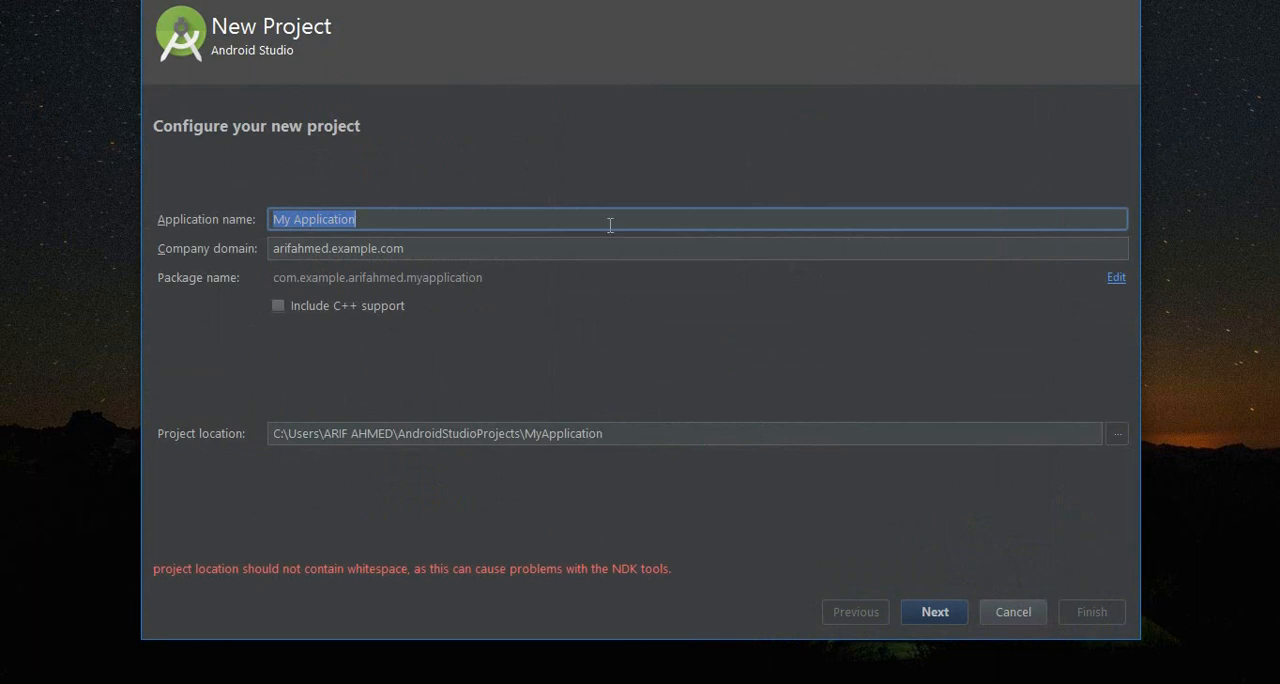
mouse_move(548, 240)
text(MyTitlebarDemo)
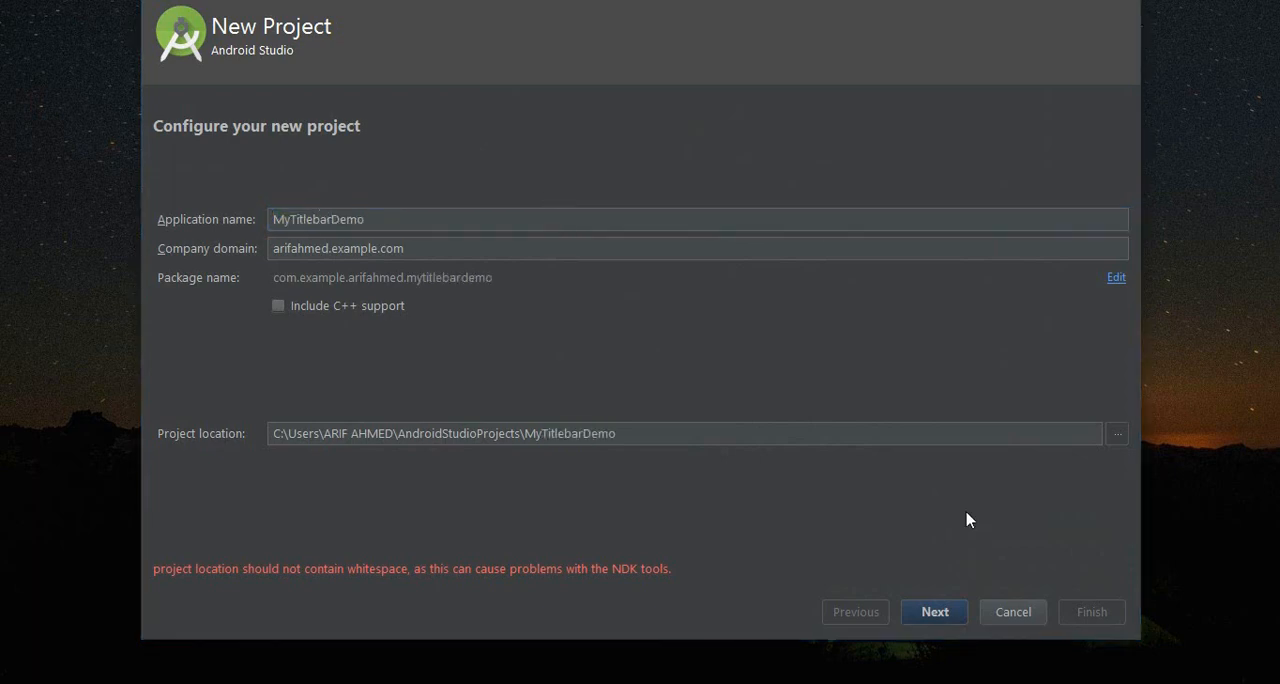
click(932, 612)
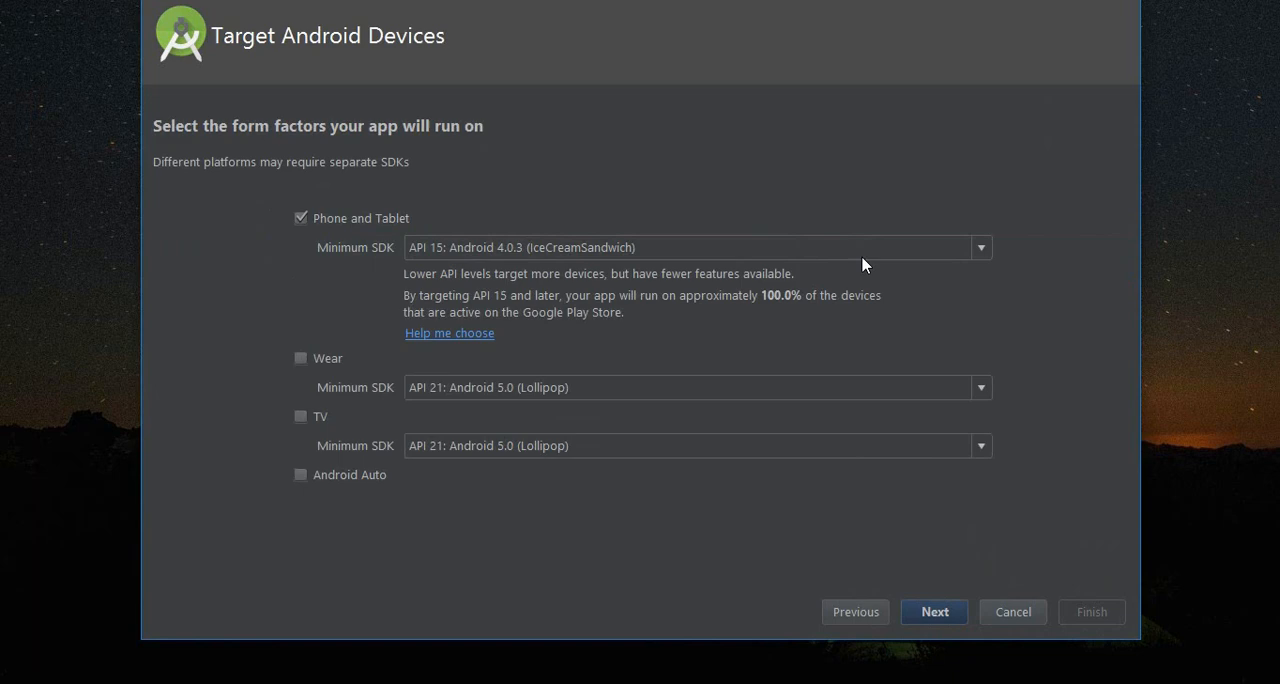
click(980, 248)
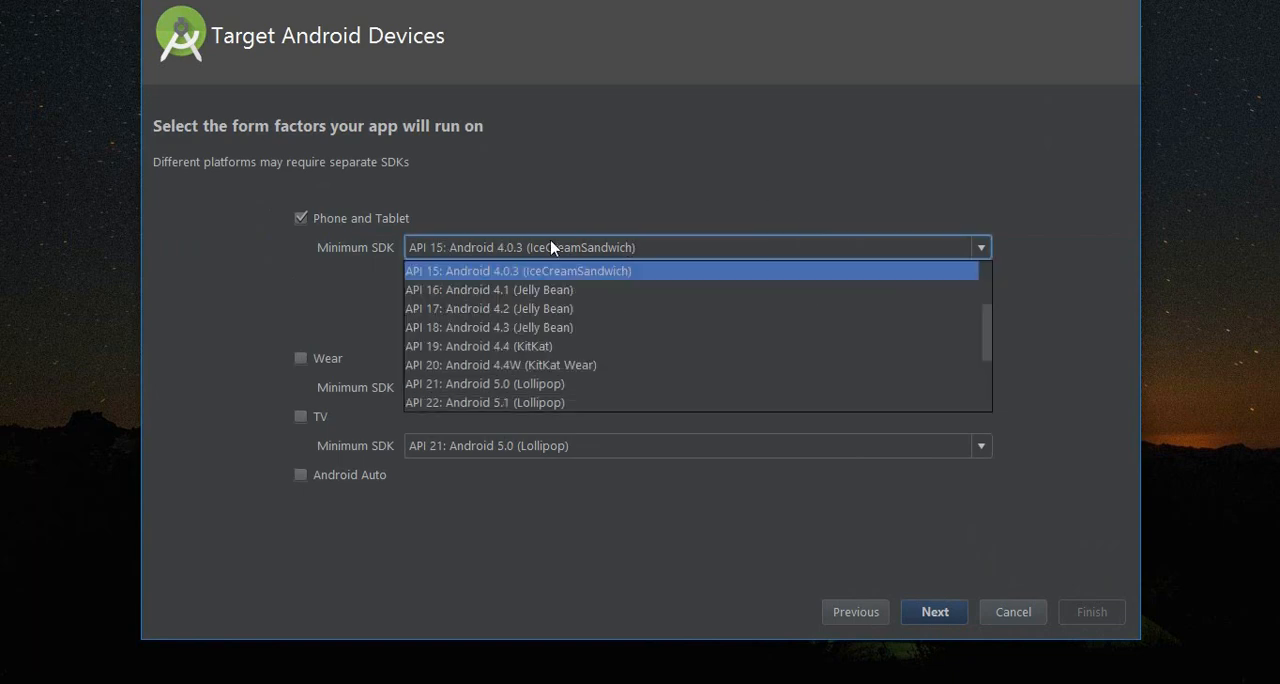
click(516, 270)
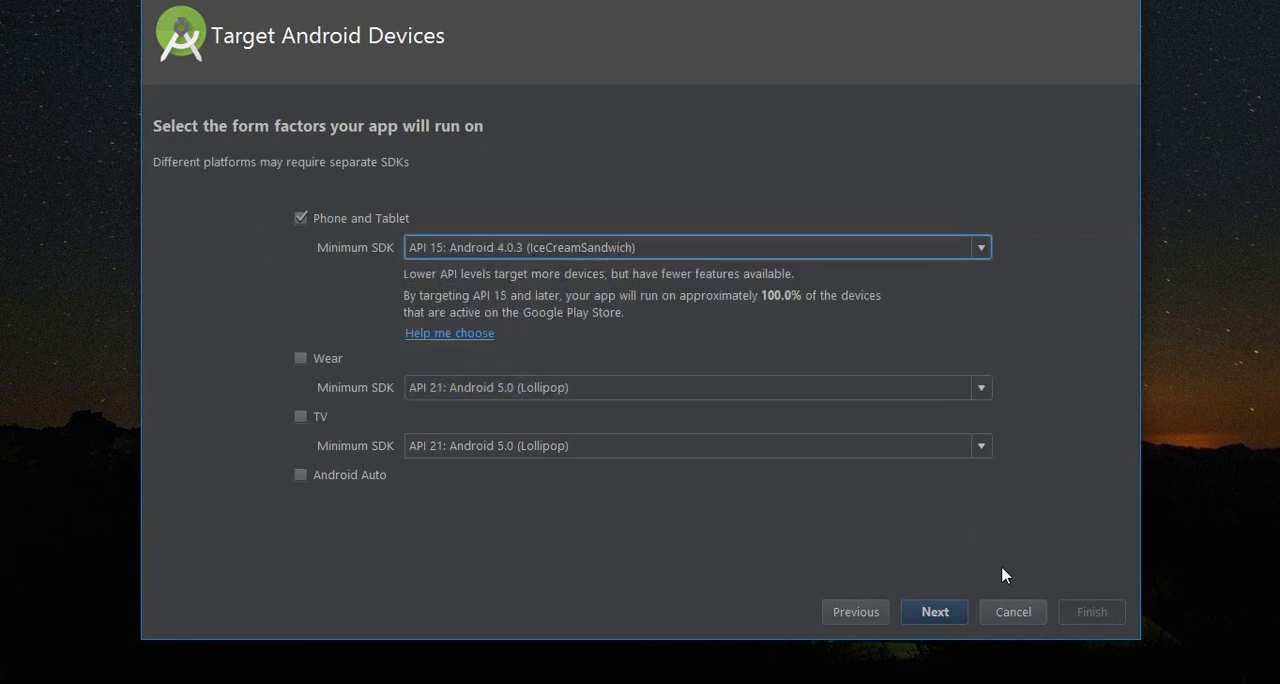
Accept the Empty Activity template with MainActivity and finish creating the project.
click(932, 612)
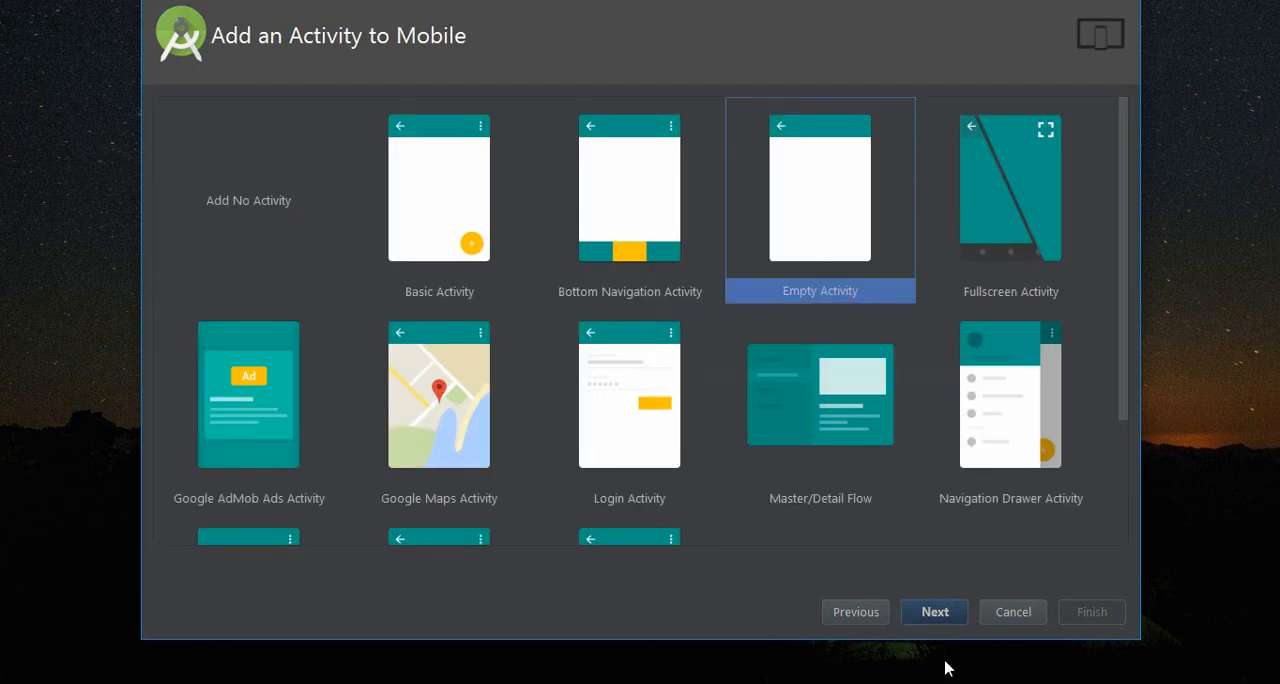
click(934, 612)
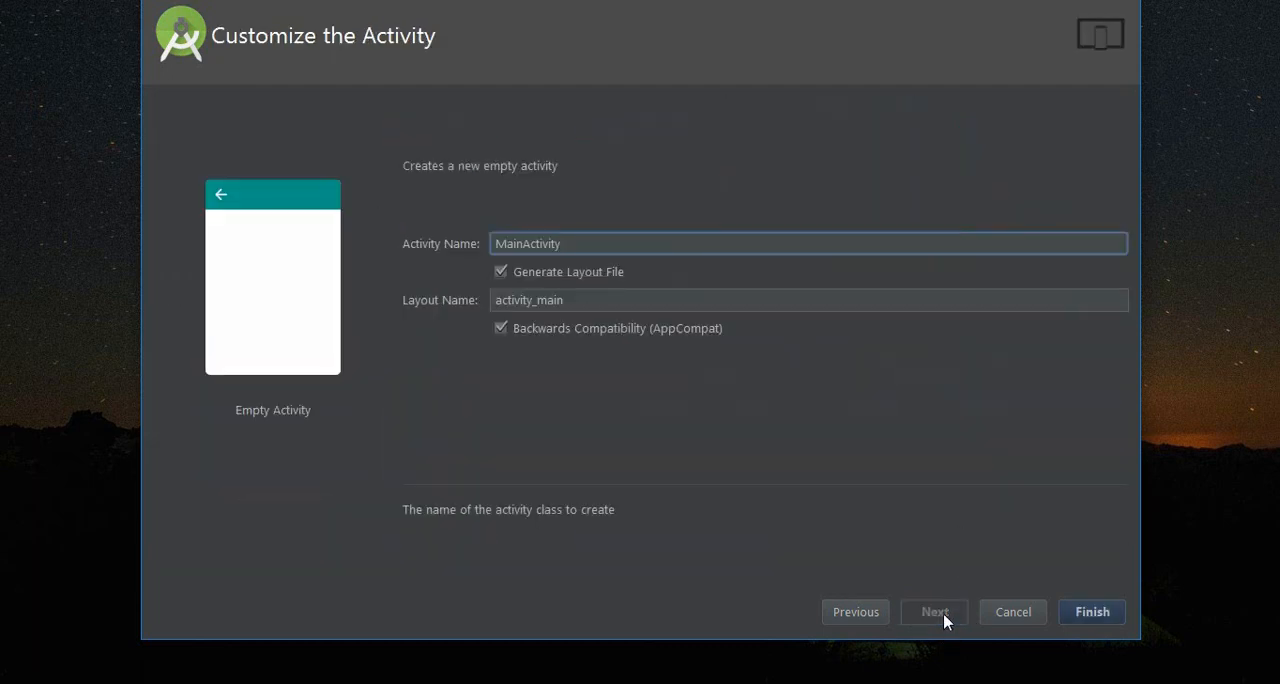
click(1012, 612)
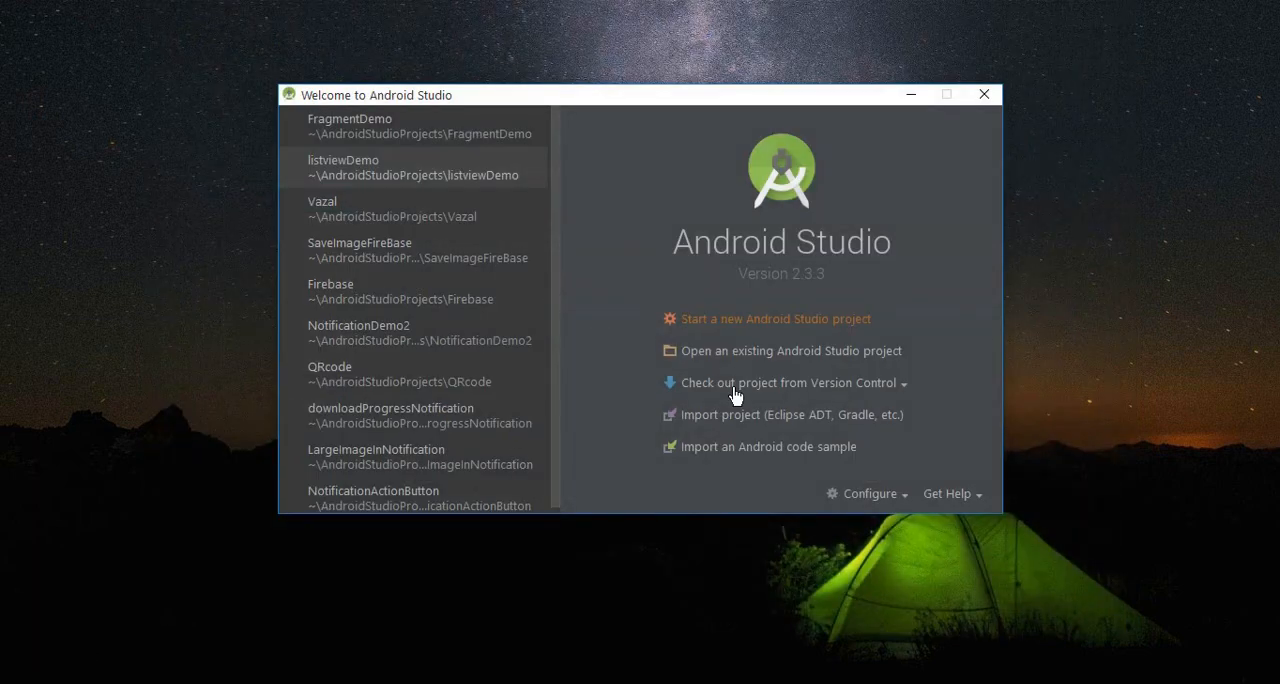
mouse_move(312, 236)
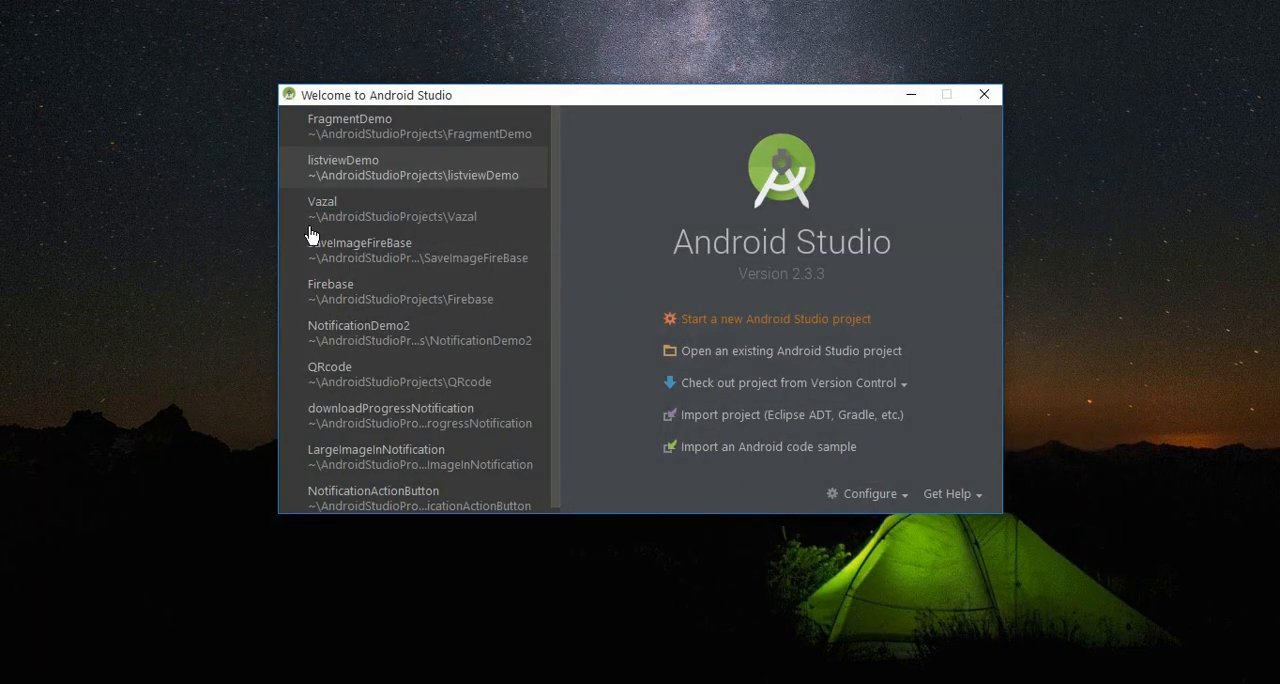
Let the Gradle build finish so MyTitlebarDemo opens with MainActivity.java.
click(412, 168)
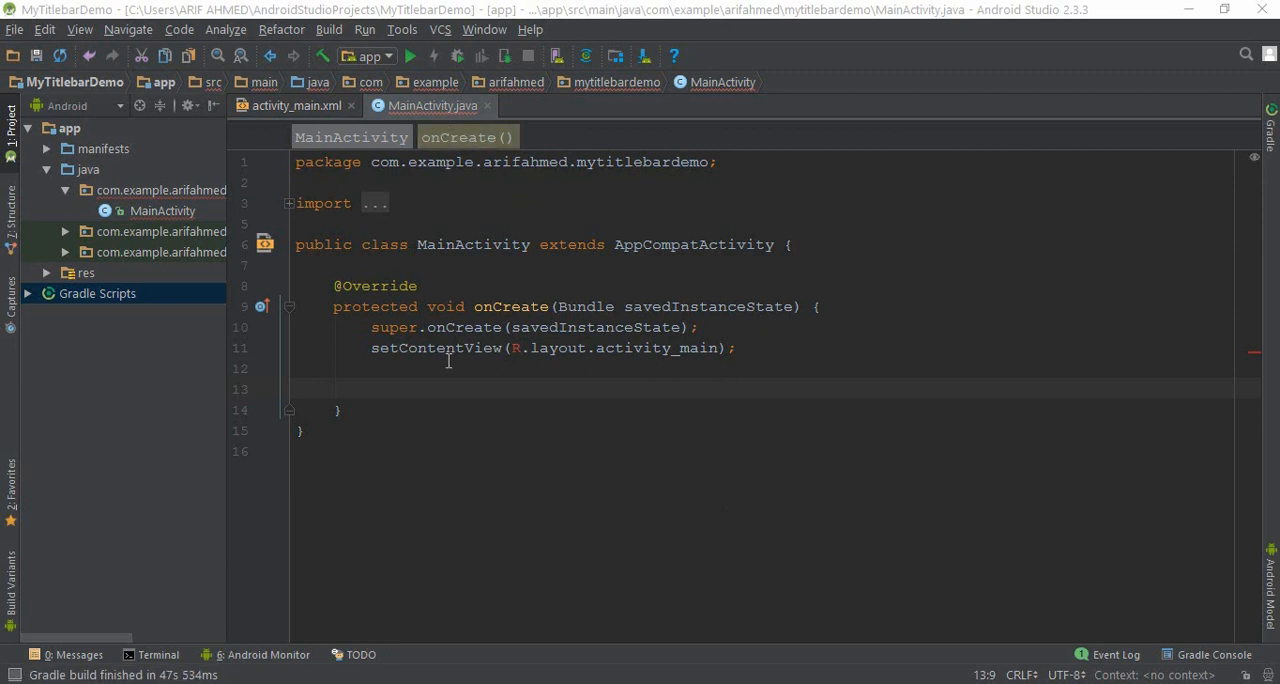
click(290, 104)
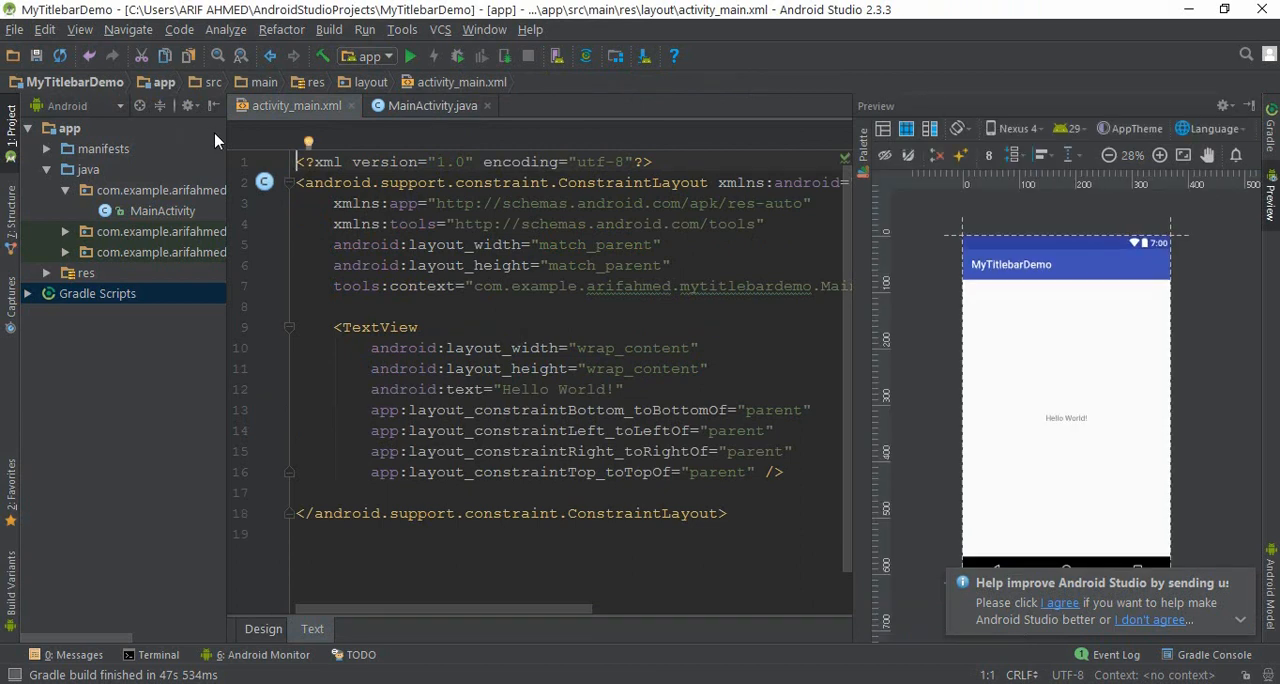
mouse_move(266, 118)
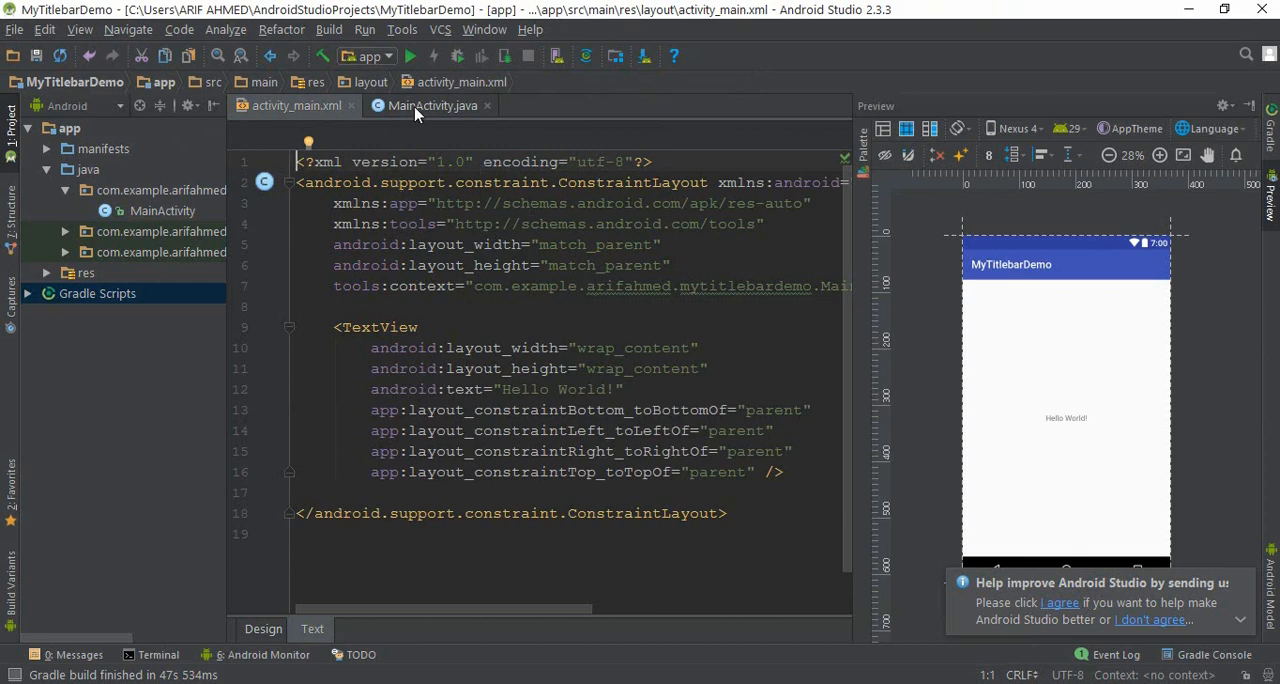
click(432, 104)
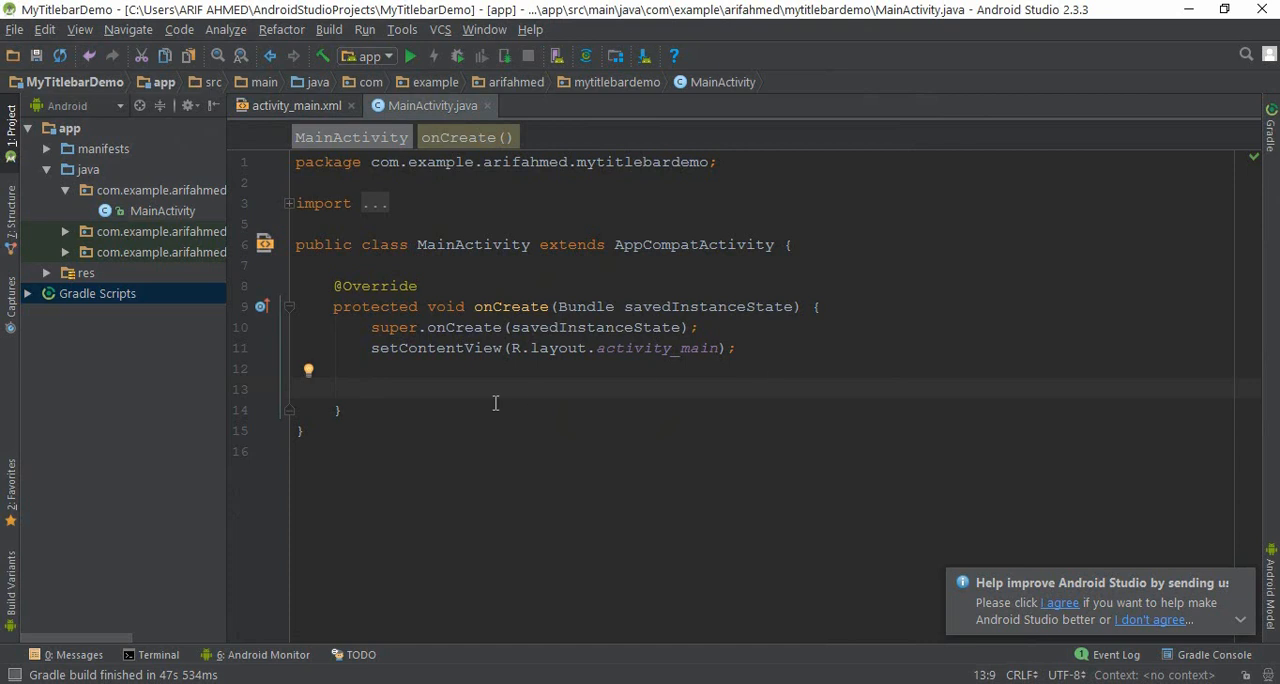
click(358, 348)
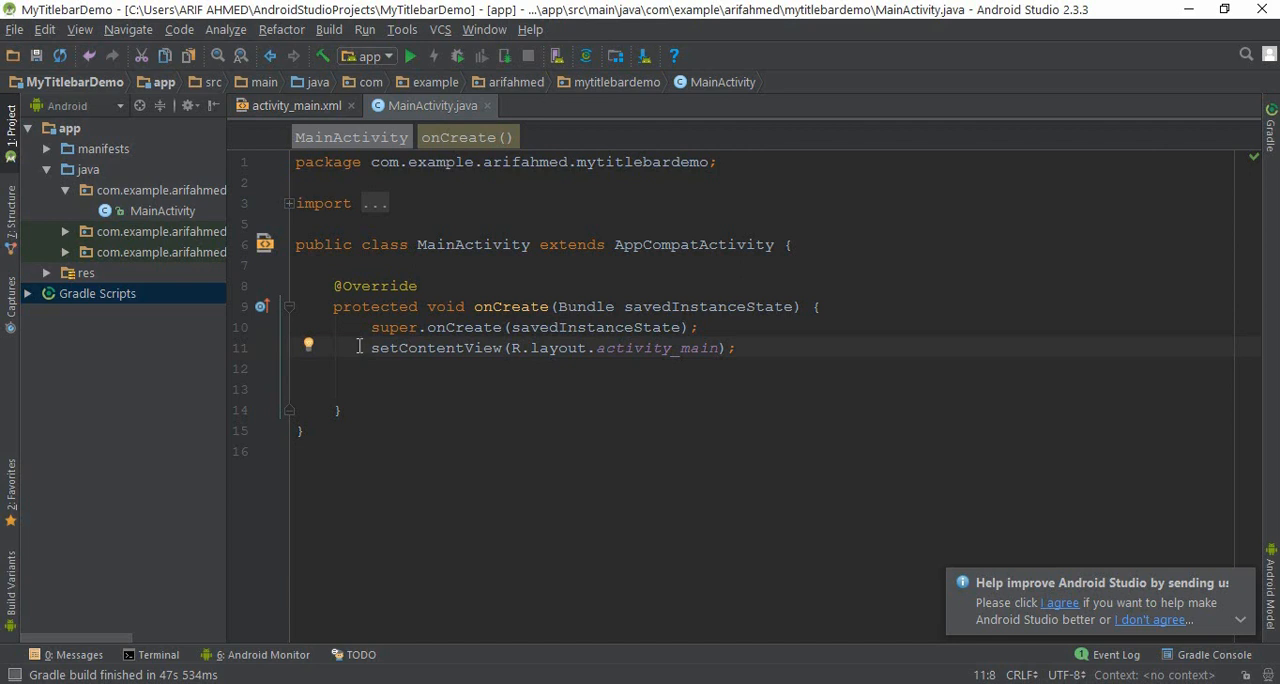
Add requestWindowFeature(Window.FEATURE_NO_TITLE) above setContentView, choosing Window from completion.
key(Enter)
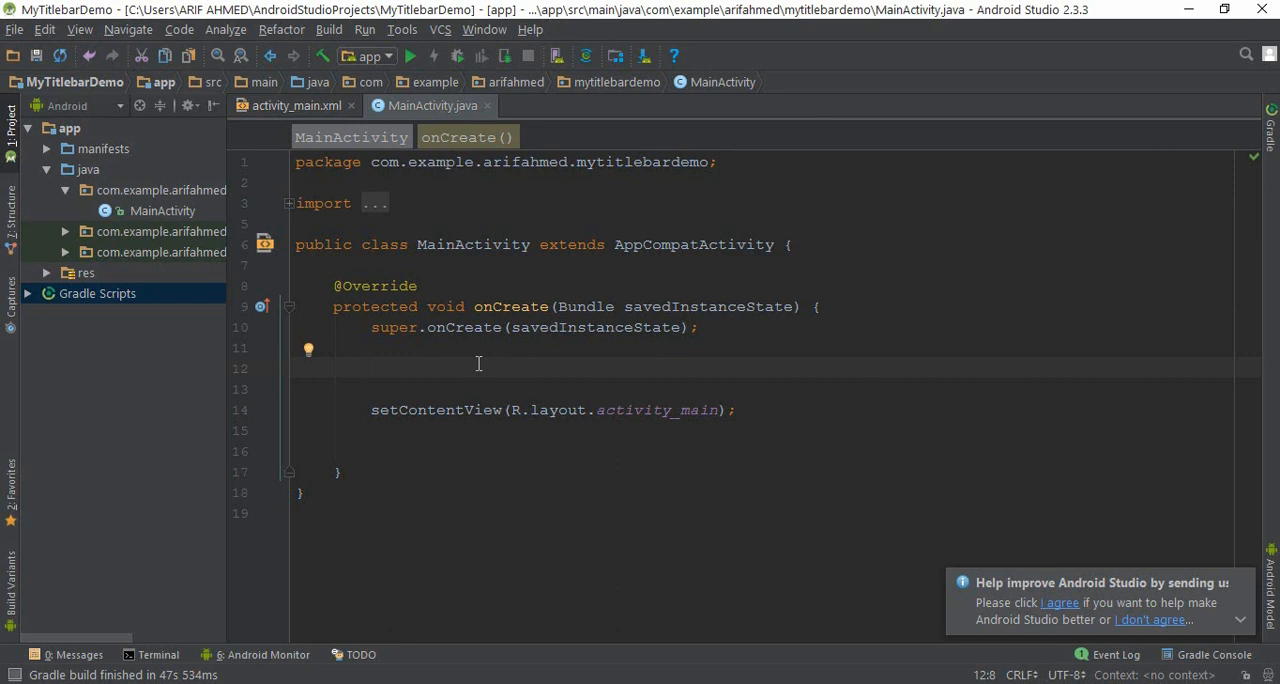
text(re)
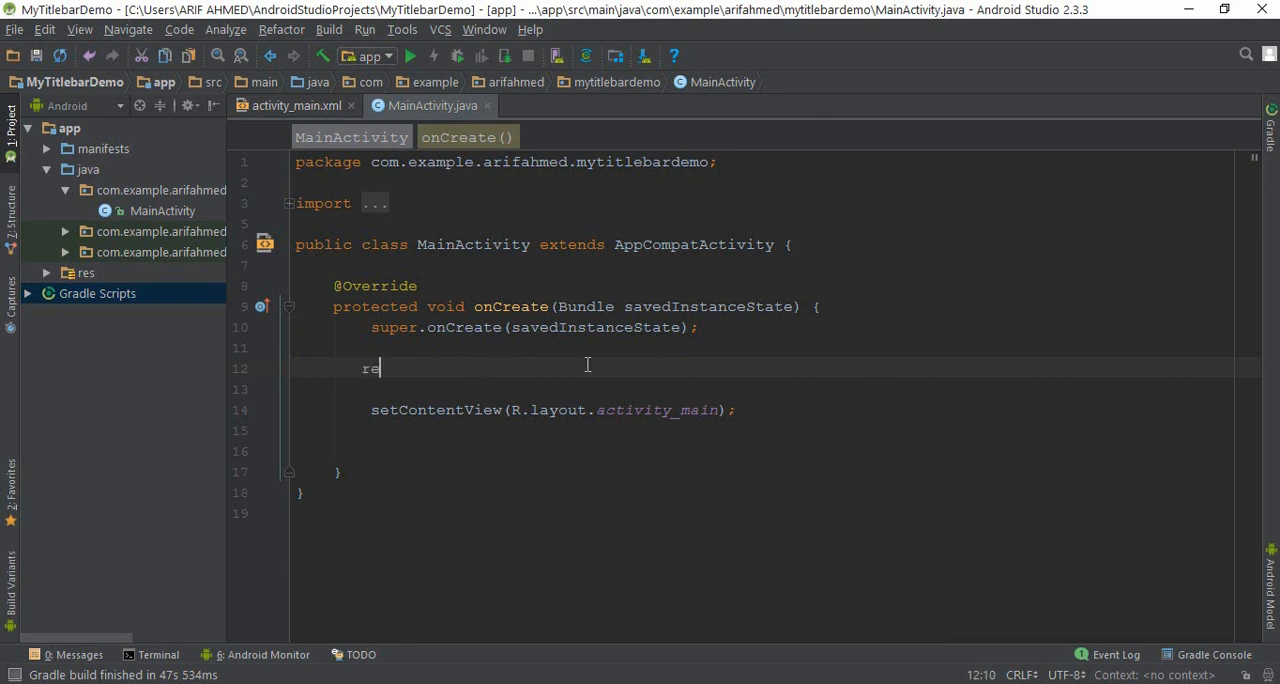
text(re)
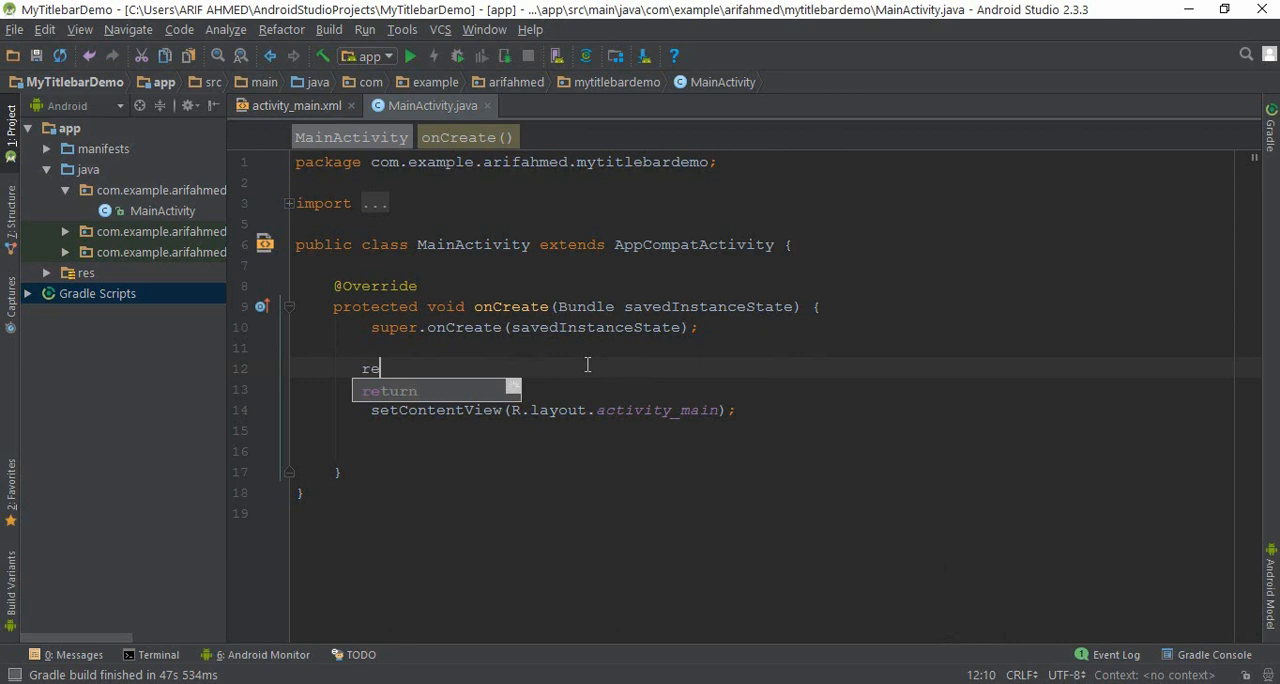
text(quest)
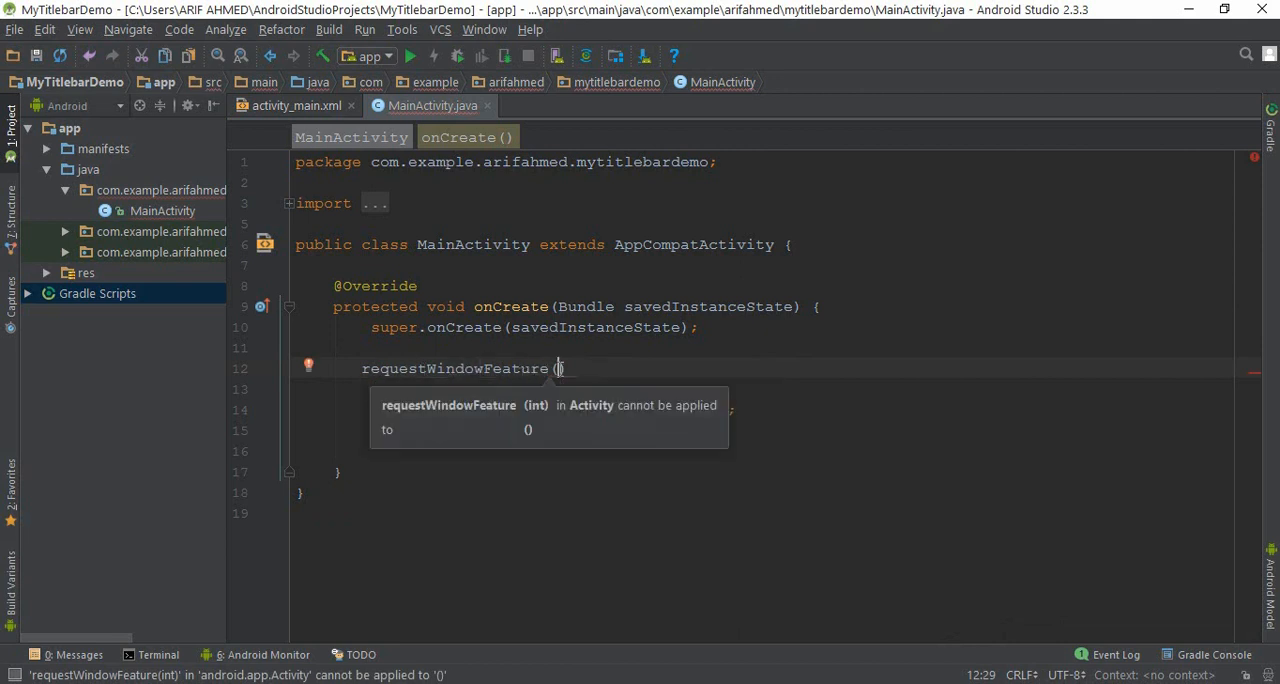
text(Win)
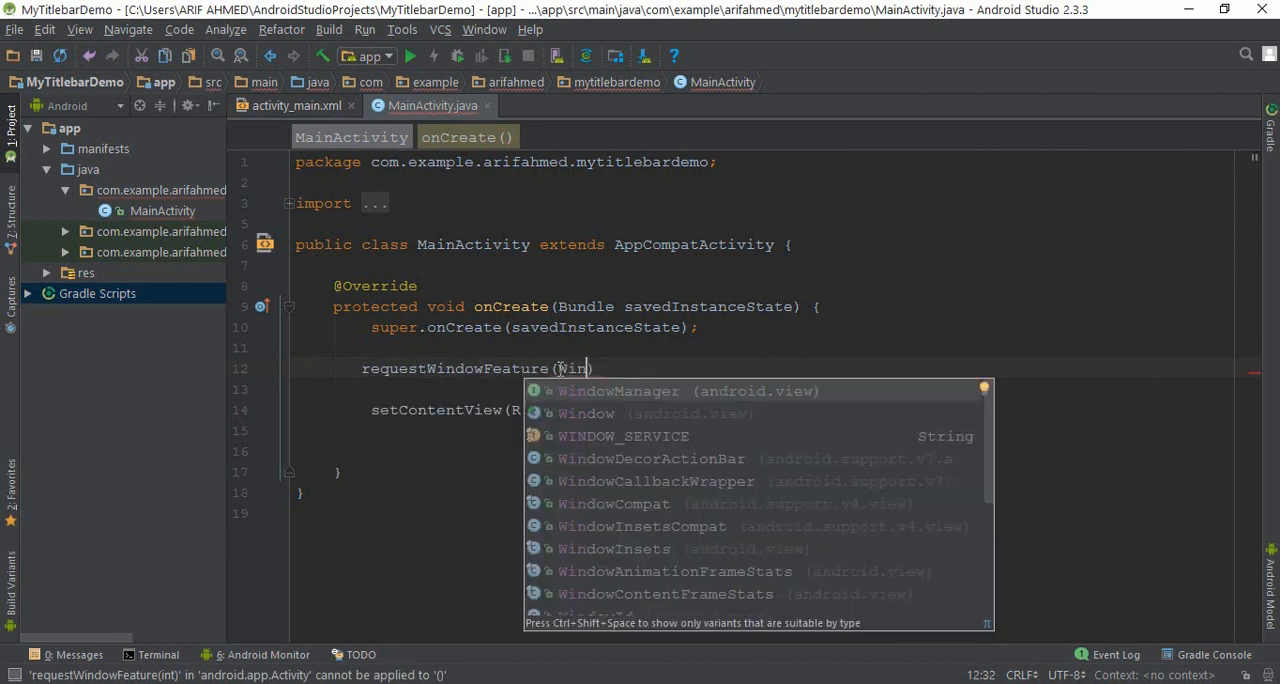
click(588, 412)
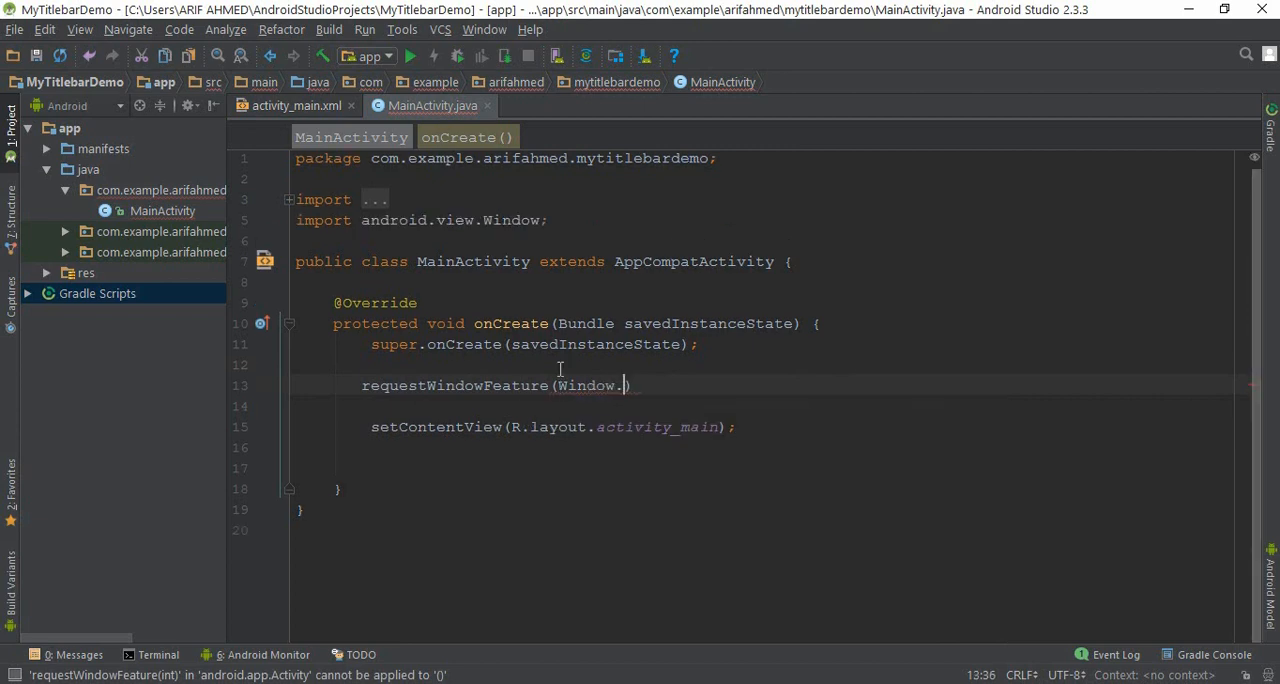
text(.)
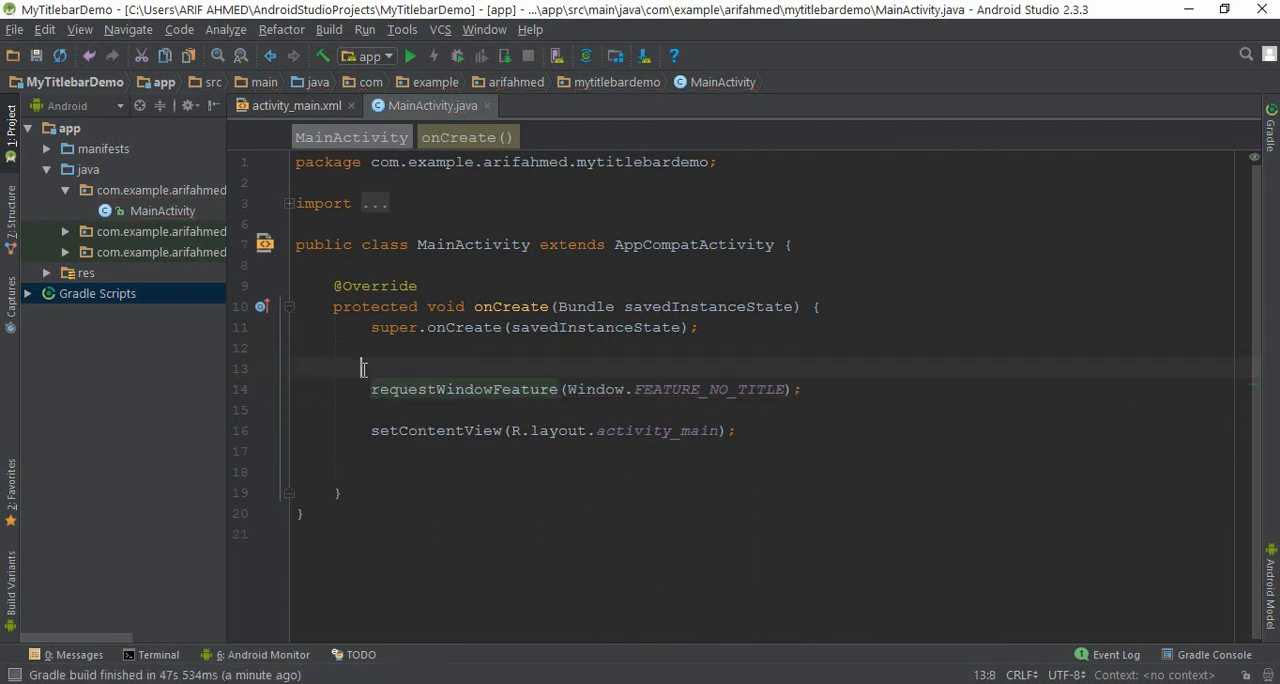
Write the comment // Title bar option above the requestWindowFeature call.
text(//)
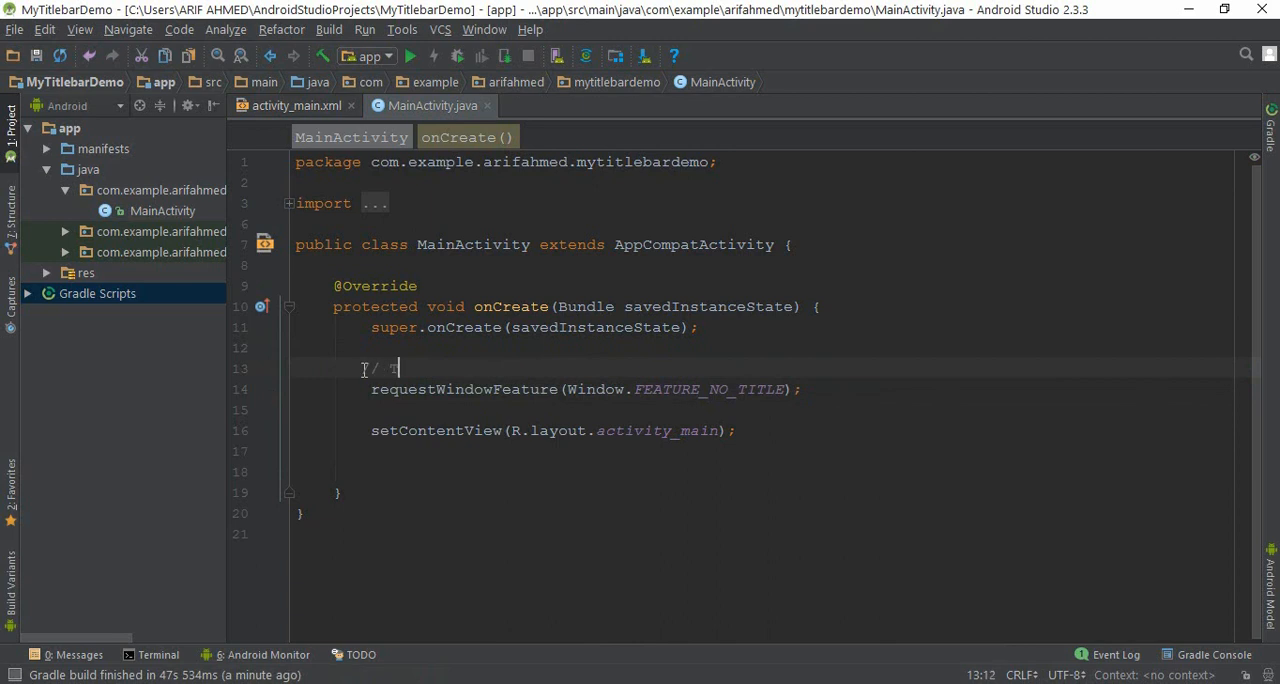
text(Title bar option)
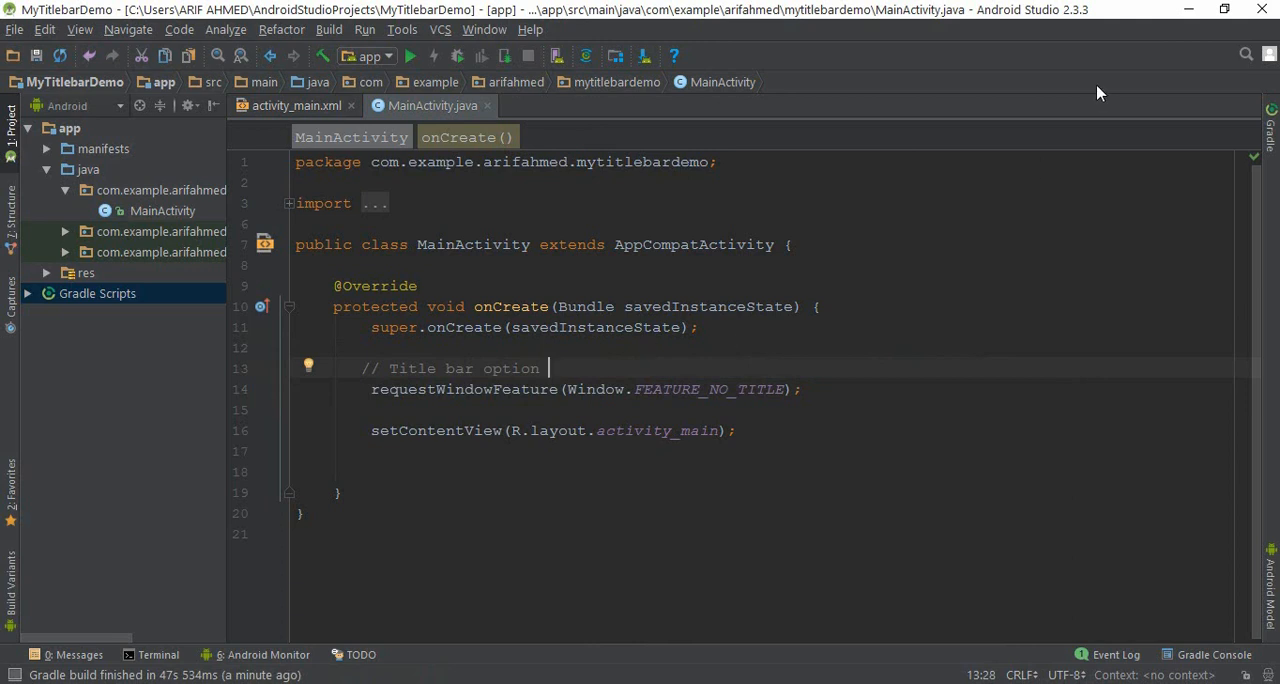
mouse_move(904, 306)
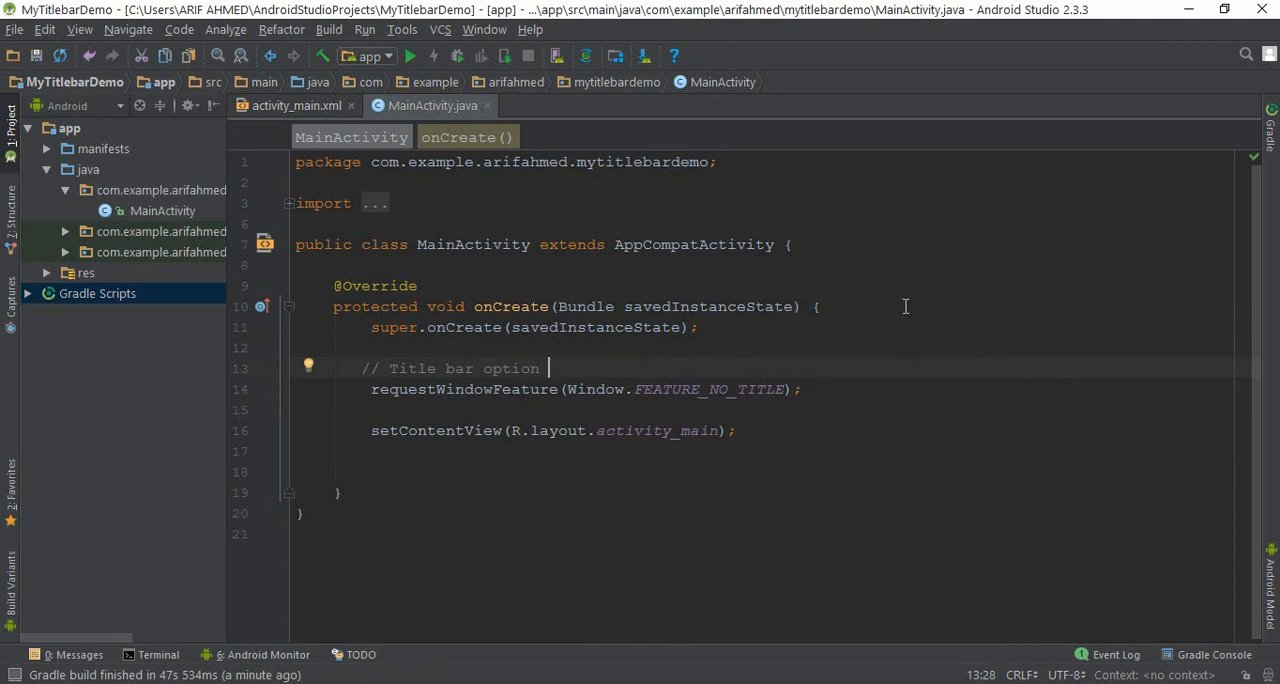
Add getSupportActionBar().hide() under a Title bar hide comment and begin 'this.' on a new line.
text(g)
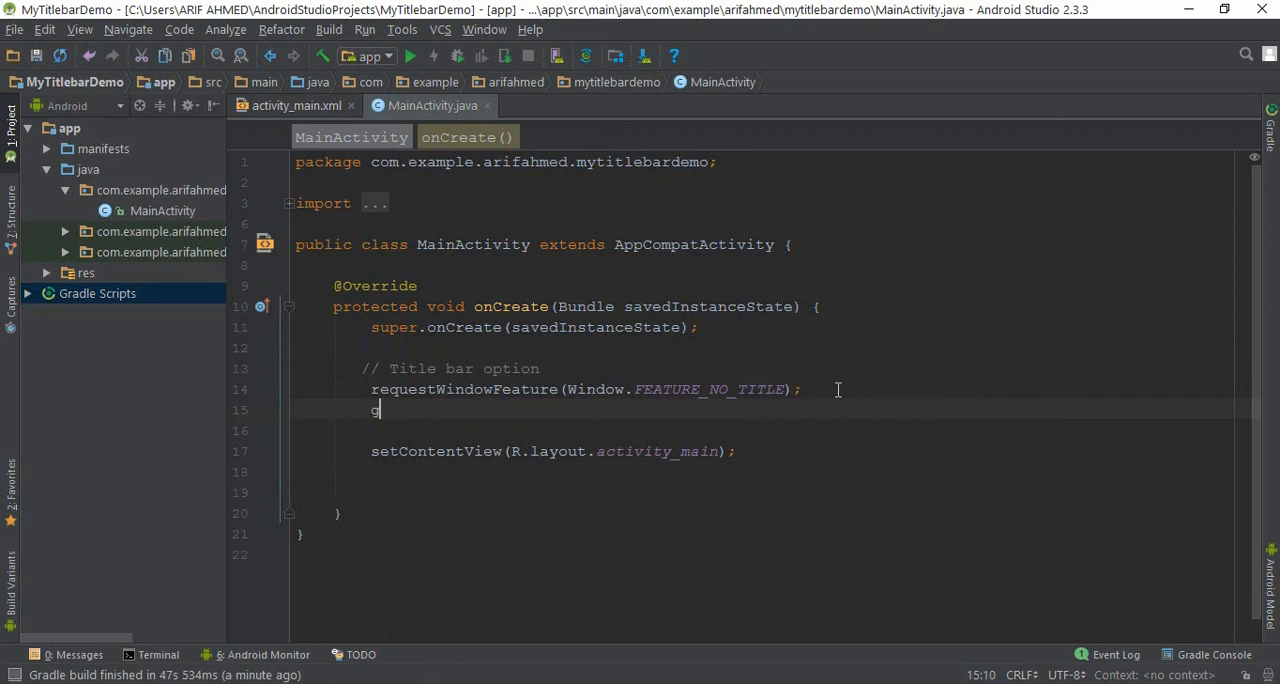
text(et)
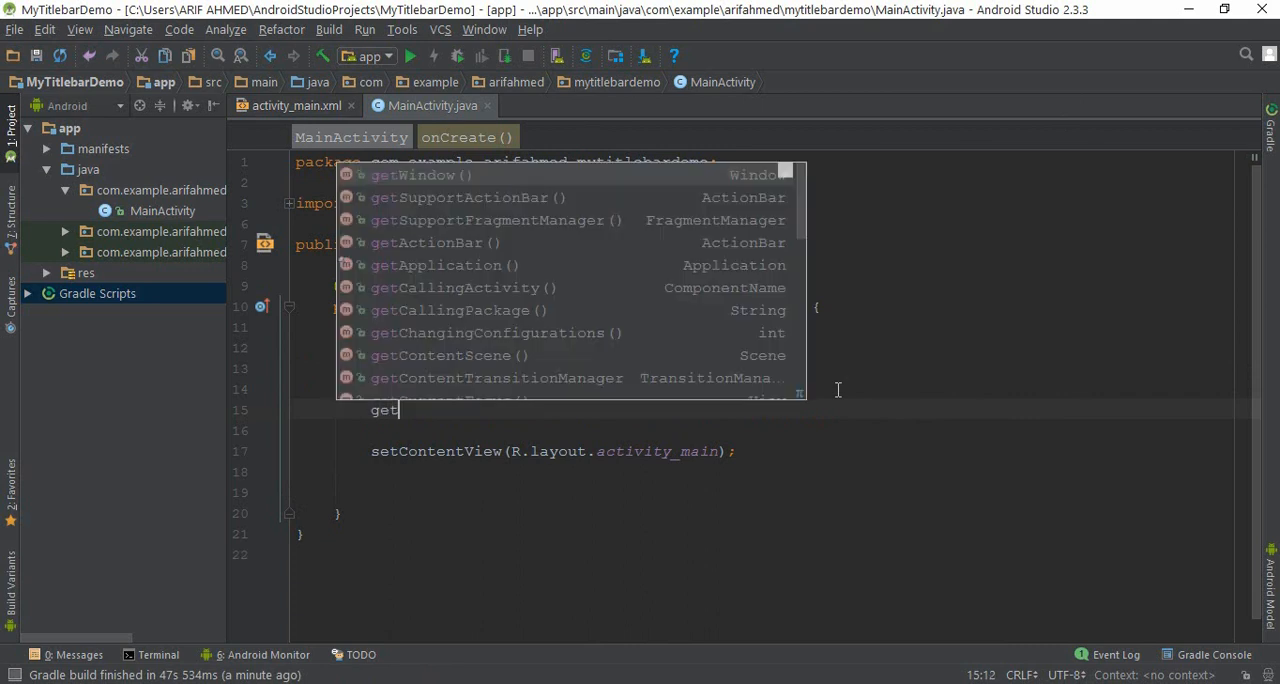
text(su)
text(// Title bar hide)
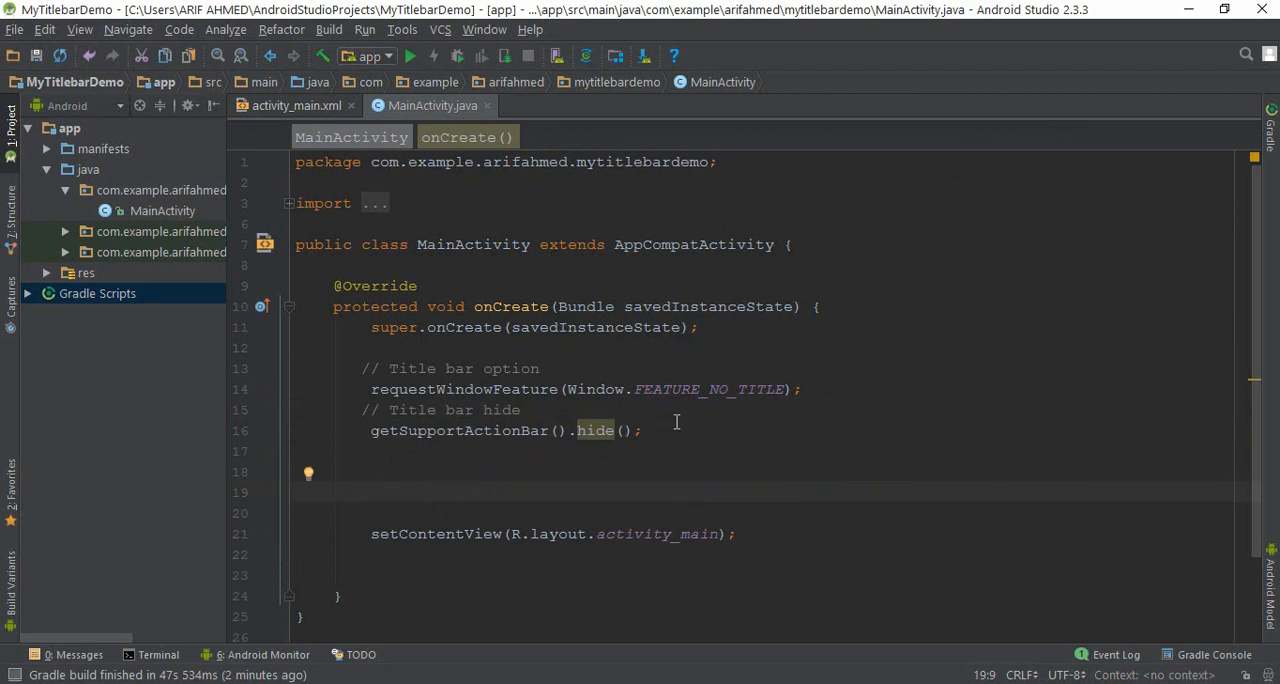
text(this.)
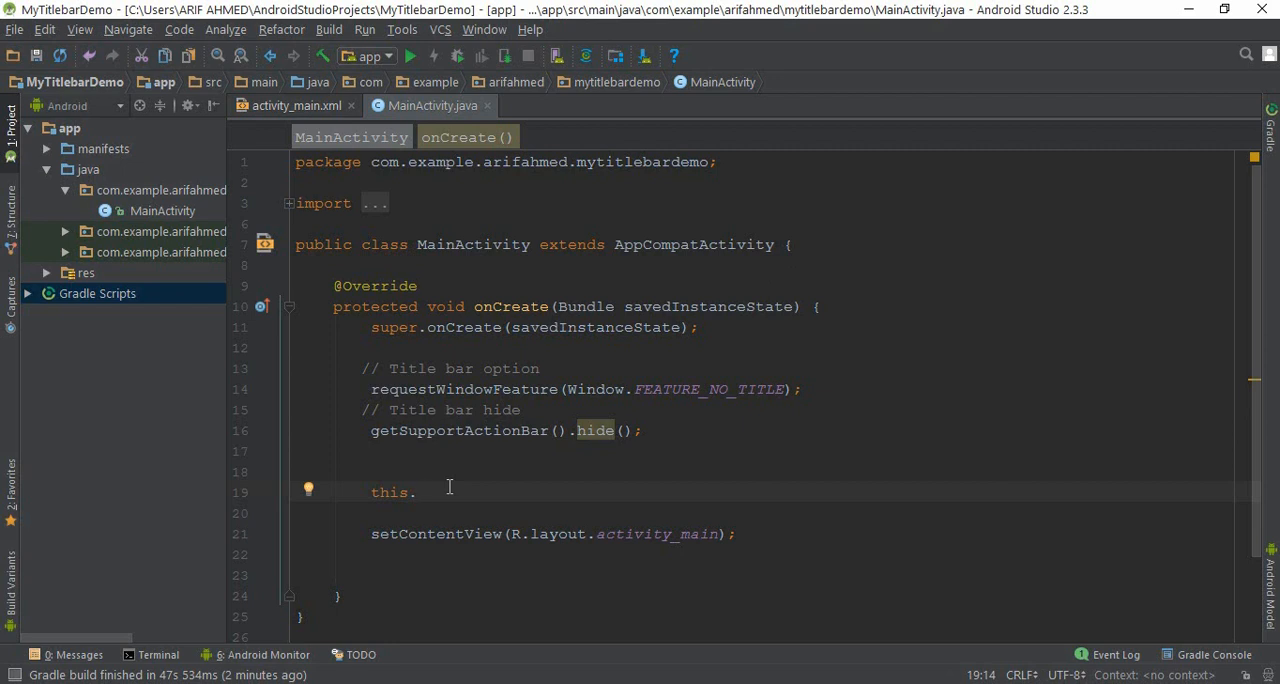
Write this.getWindow().setFlags(WindowManager.LayoutParams.FLAG_FULLSCREEN, FLAG_FULLSCREEN) before setContentView.
key(Backspace)
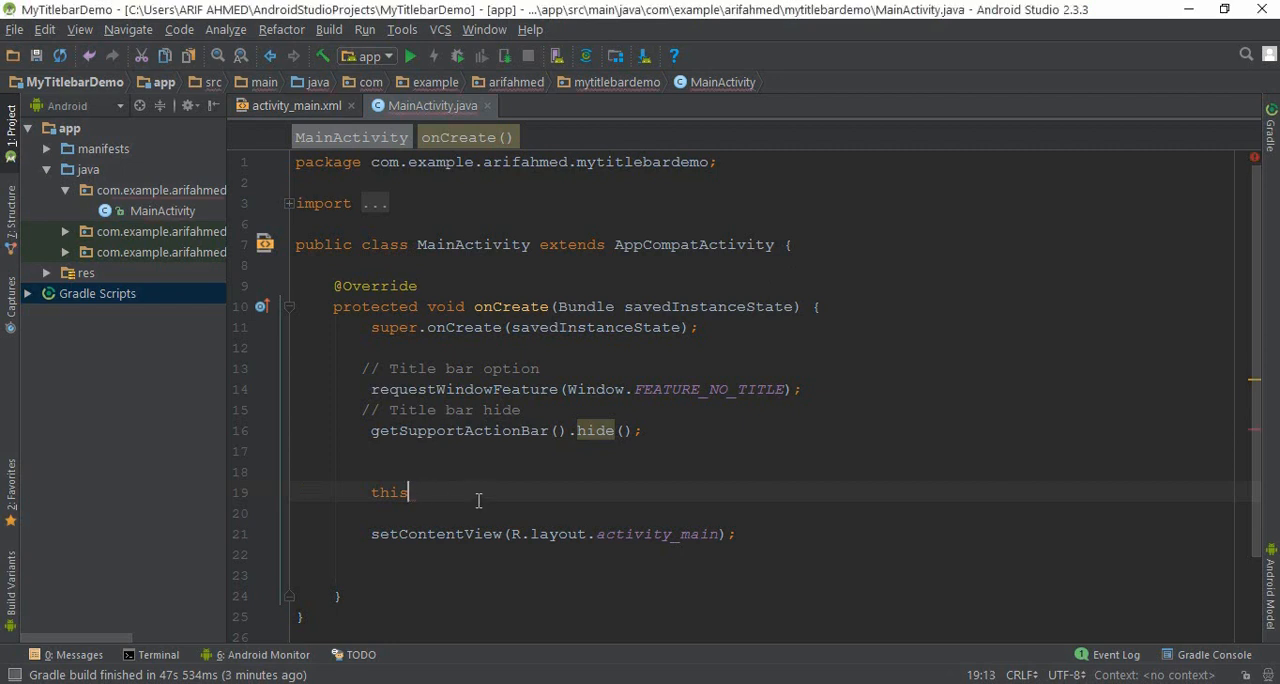
text(.getWindow()
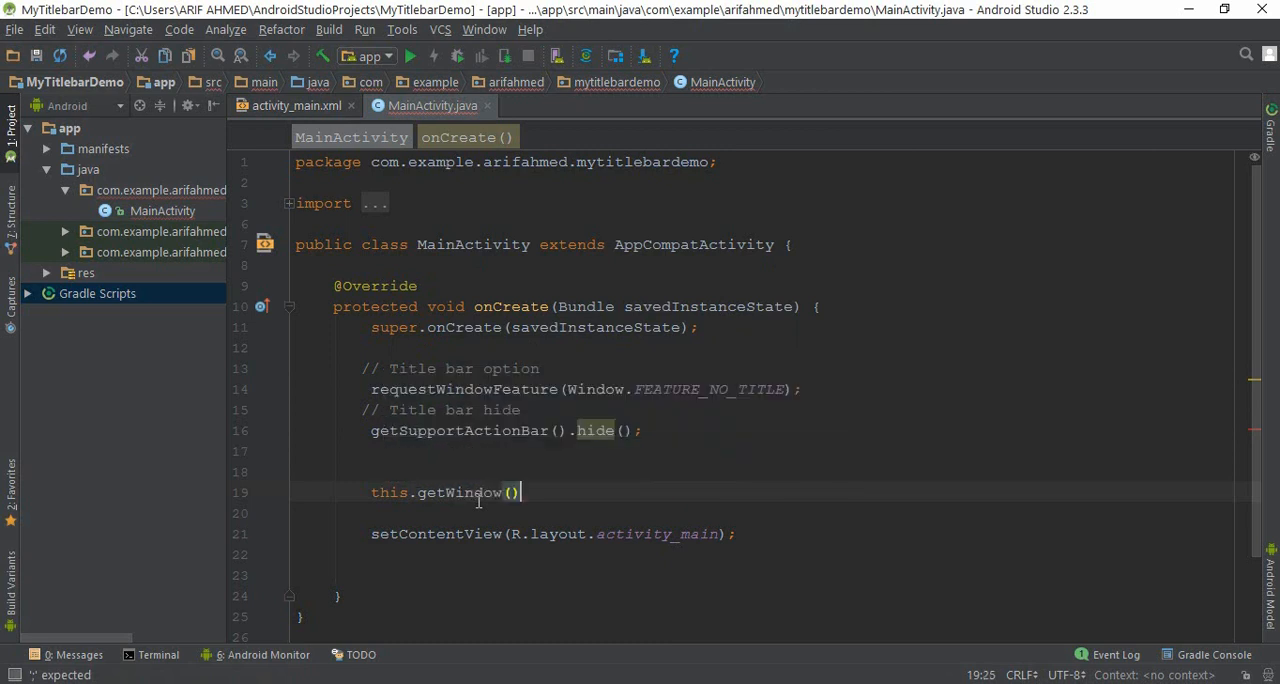
text(.setF)
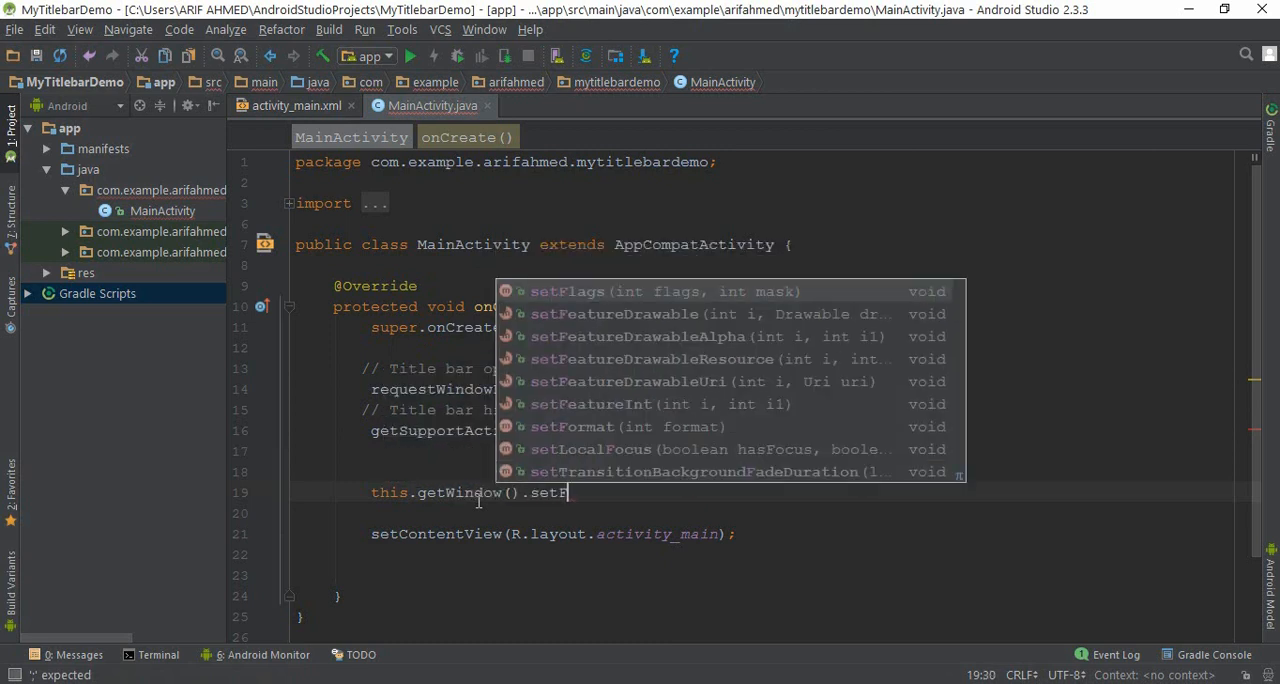
click(568, 292)
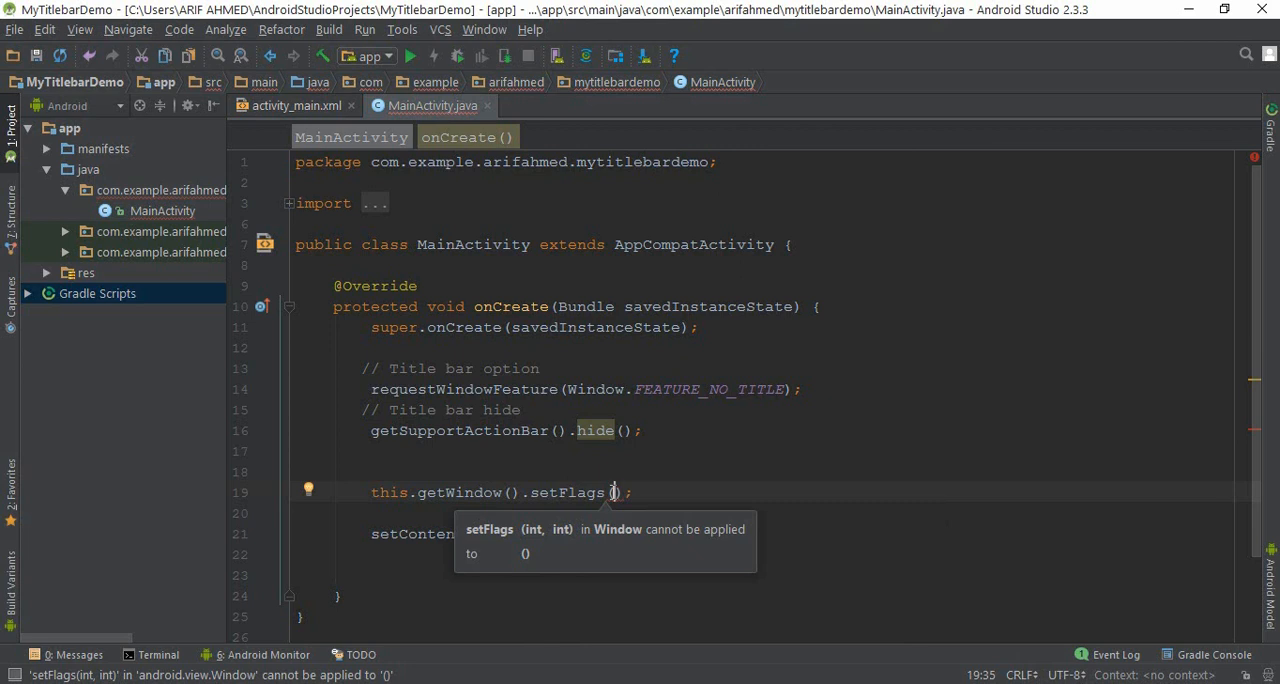
text(Win)
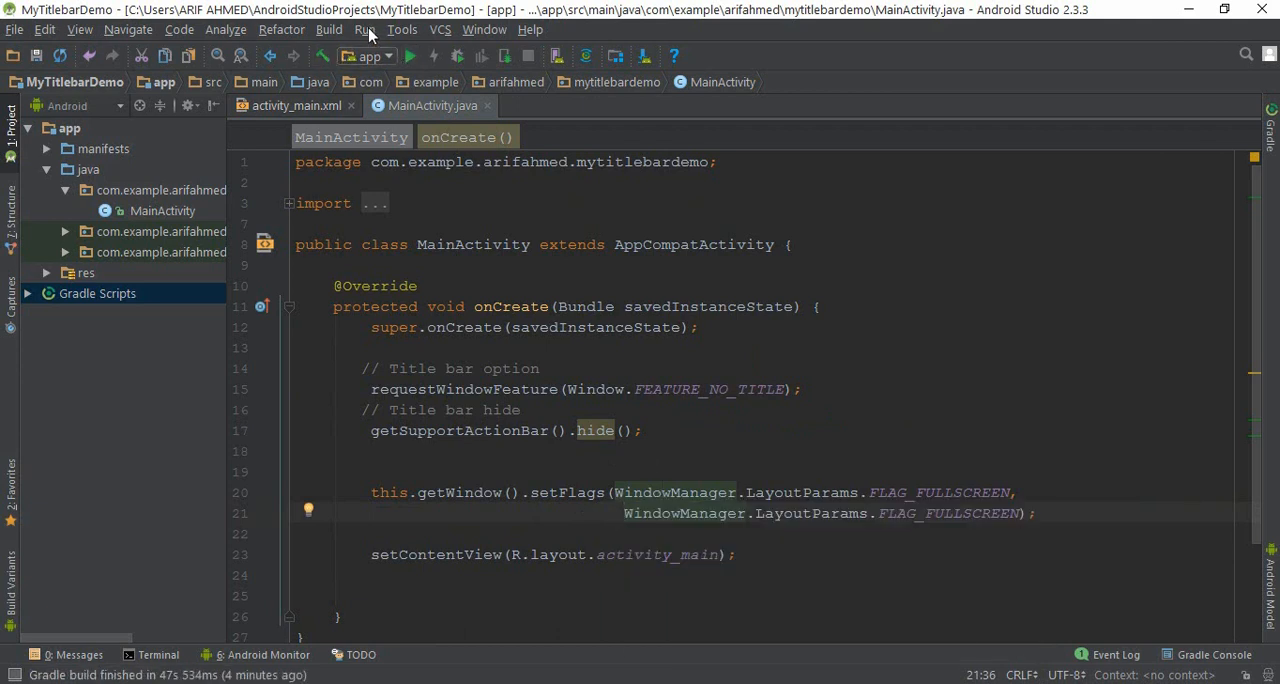
Run 'app' on the API 25 virtual device, showing Hello World full screen without a title bar.
click(364, 28)
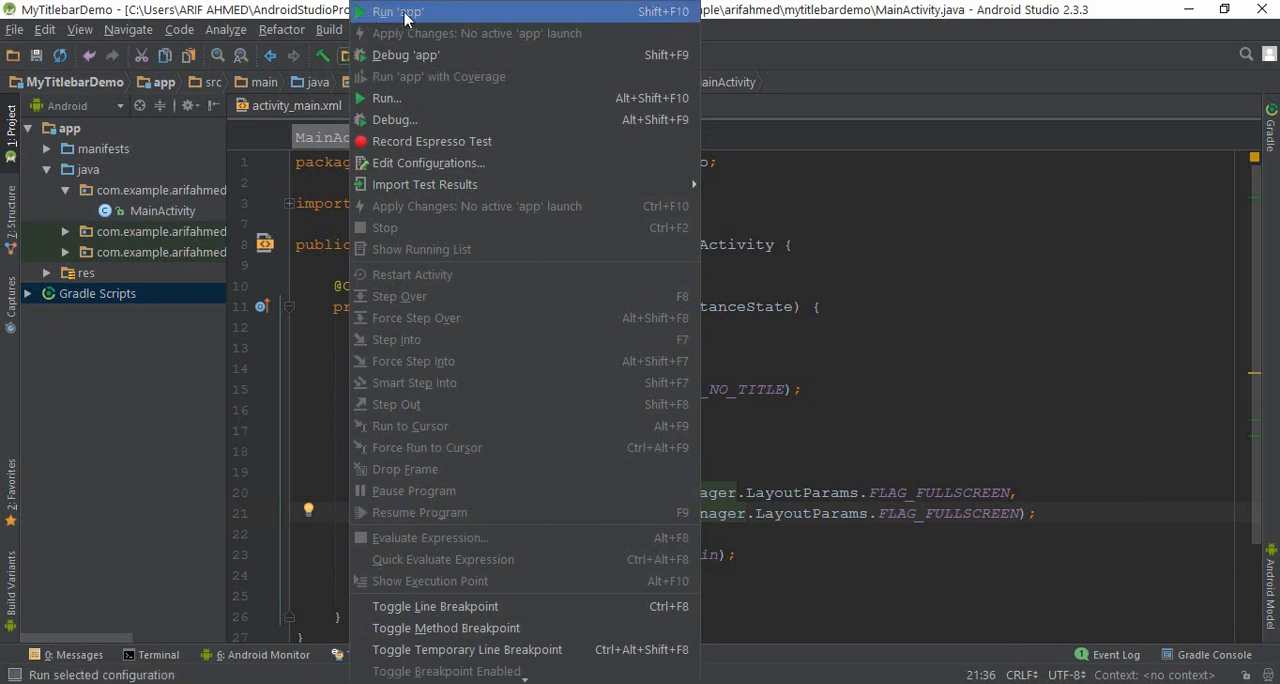
click(396, 12)
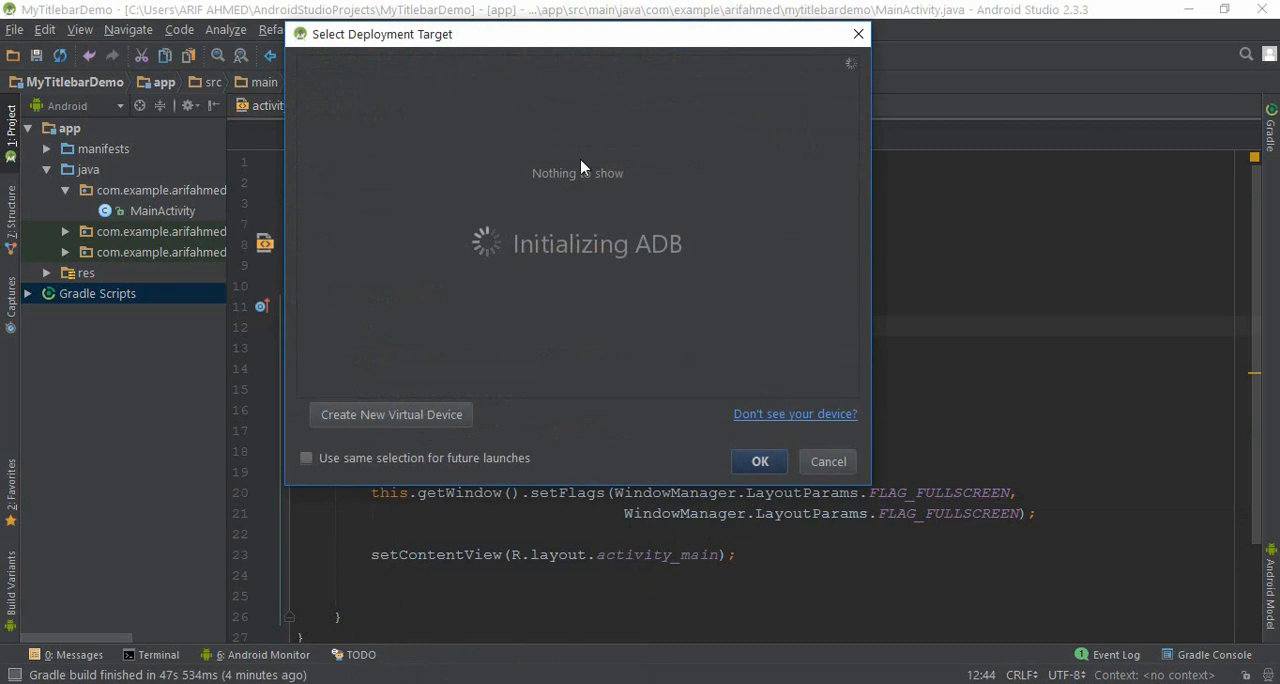
mouse_move(564, 248)
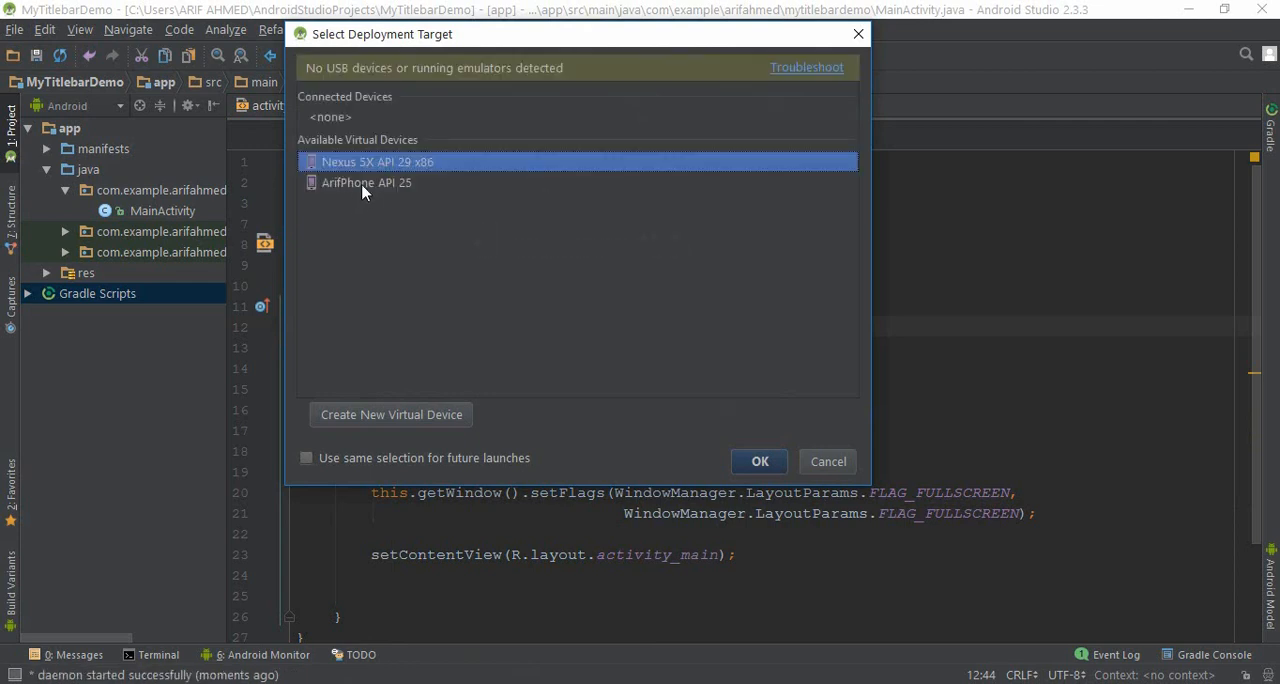
click(366, 182)
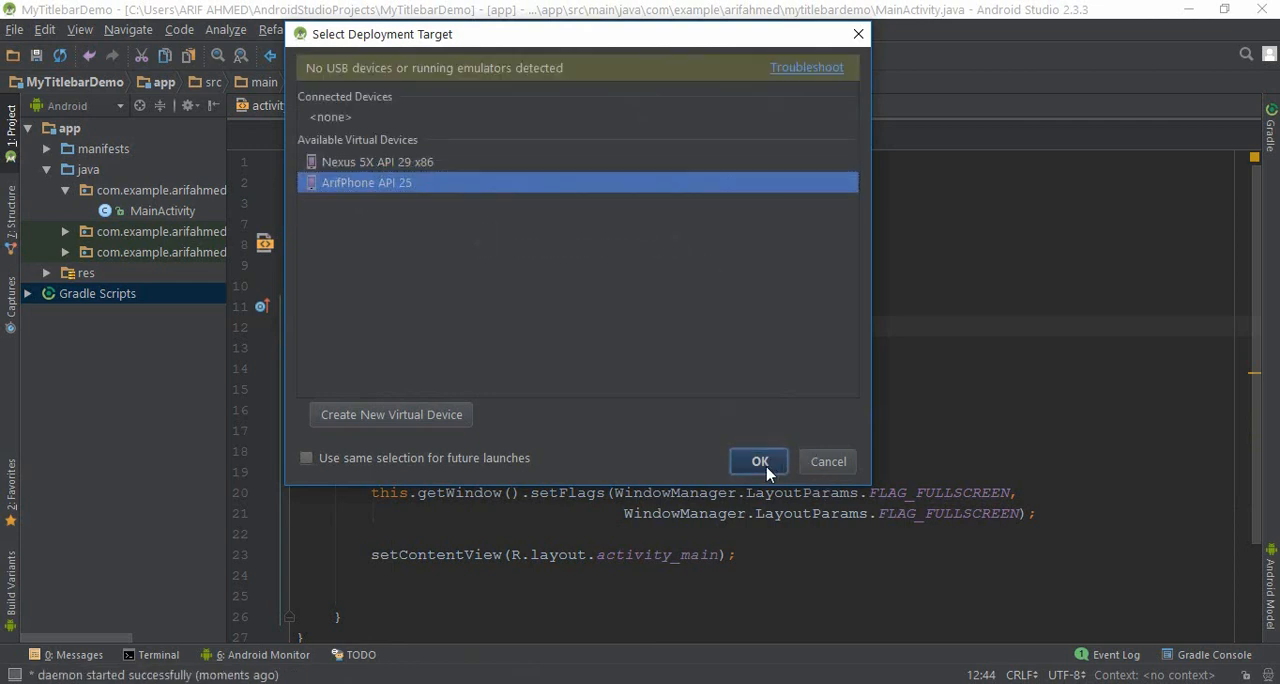
click(758, 460)
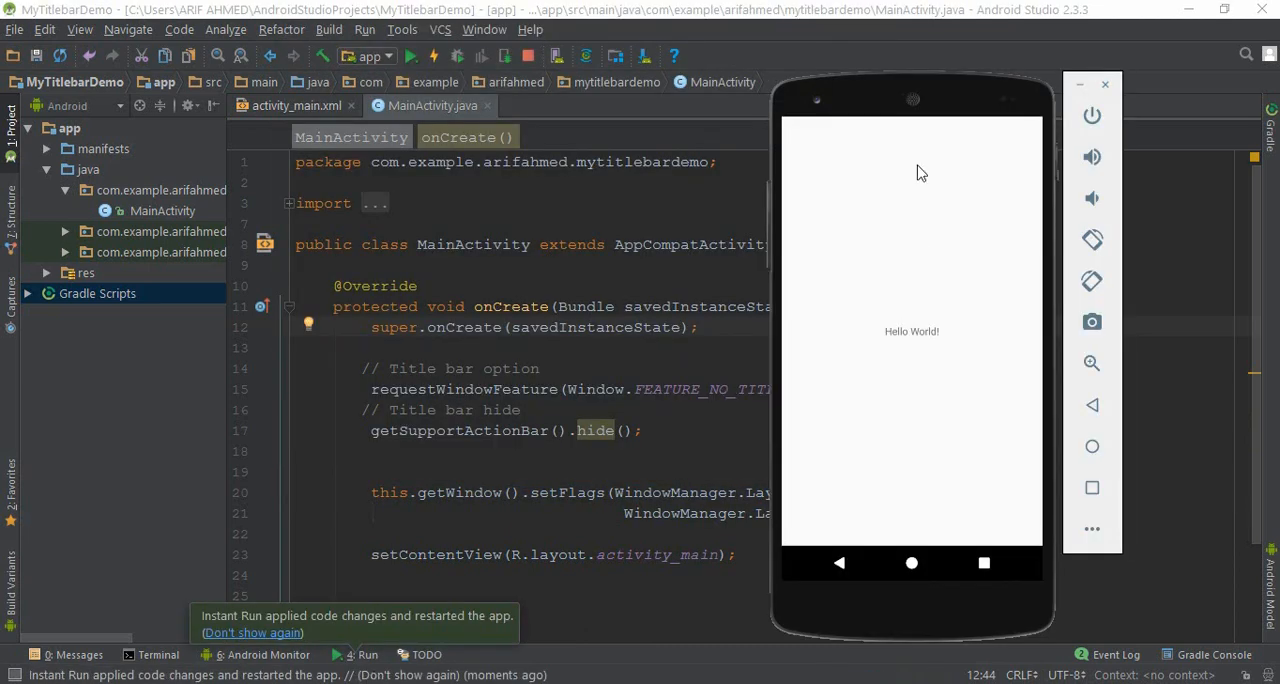
mouse_move(956, 104)
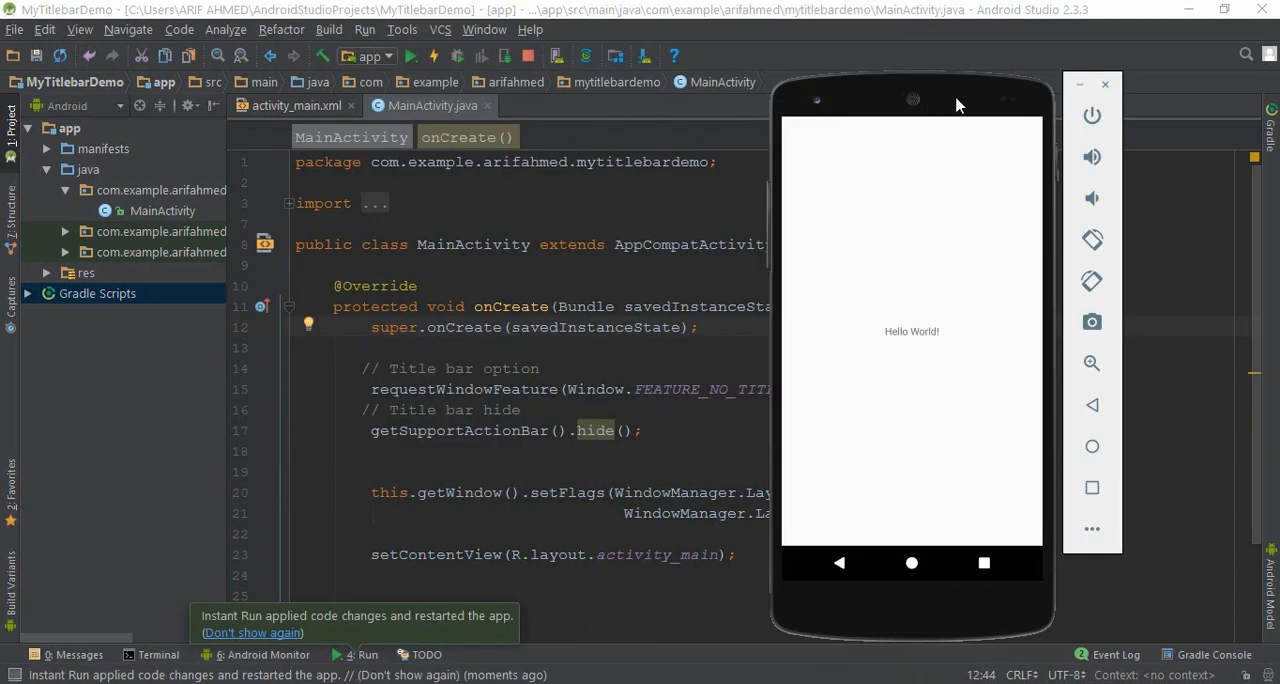